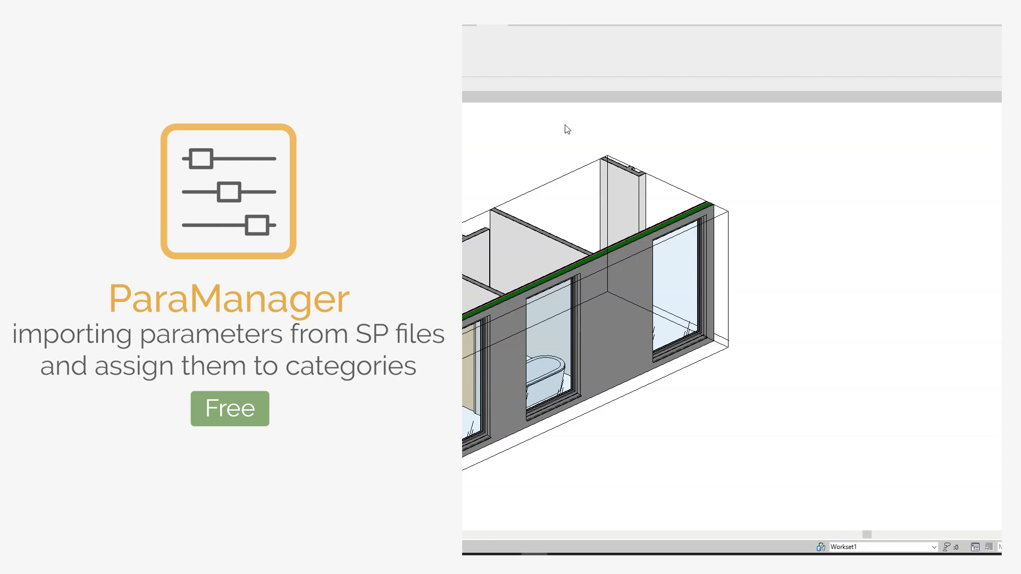
pyautogui.moveTo(611, 278)
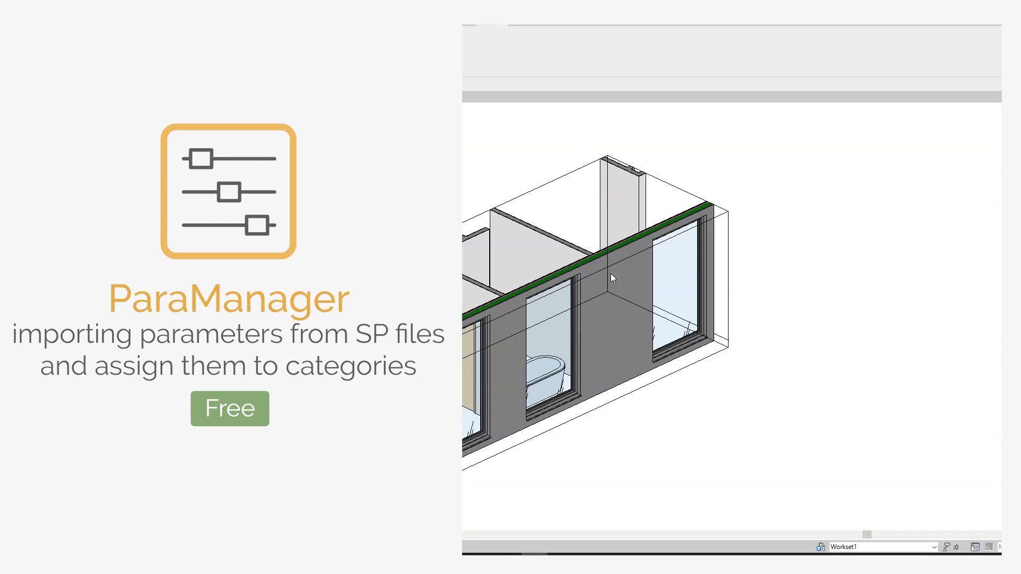
pyautogui.moveTo(691, 345)
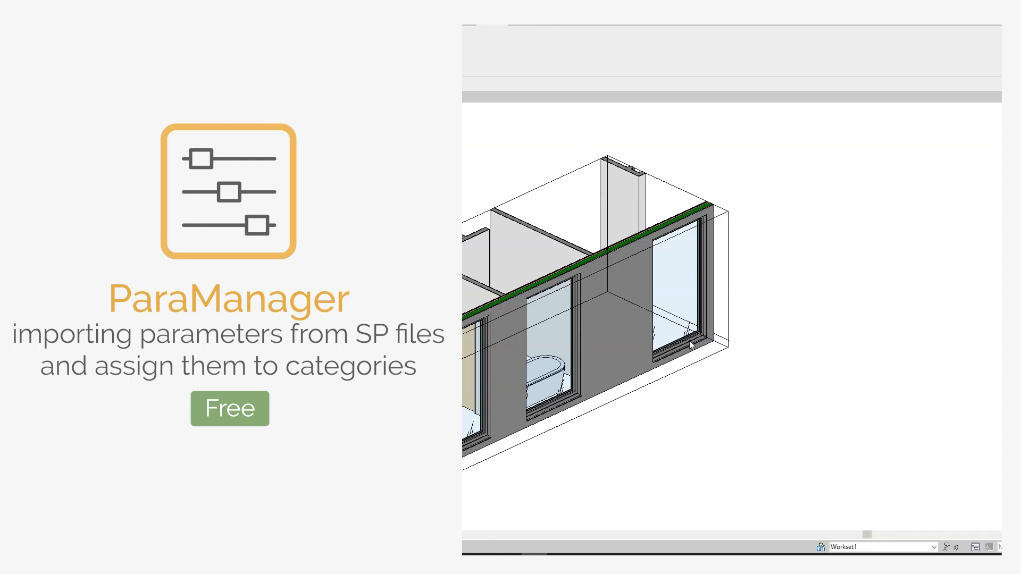
pyautogui.moveTo(776, 300)
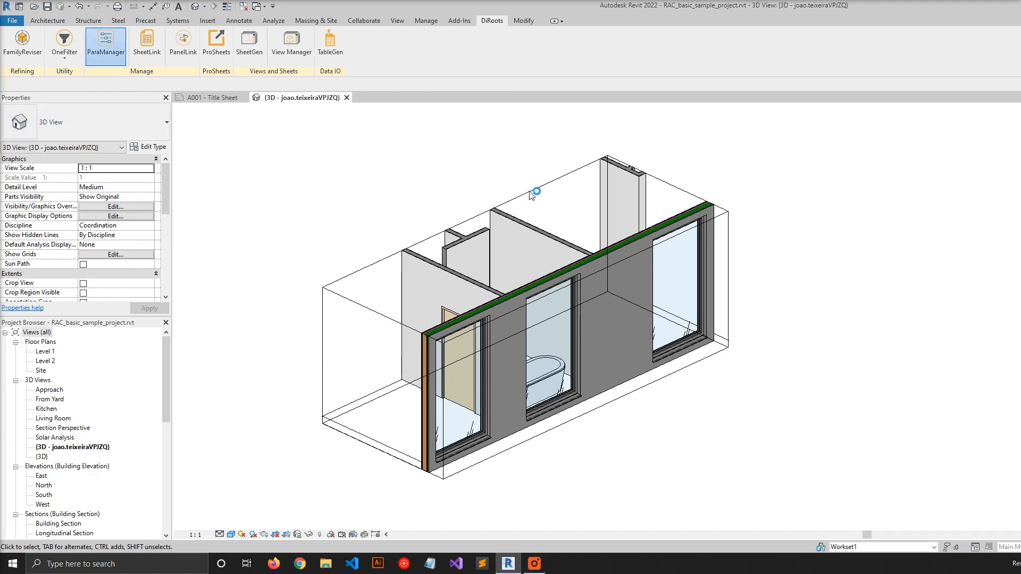
pyautogui.moveTo(612, 340)
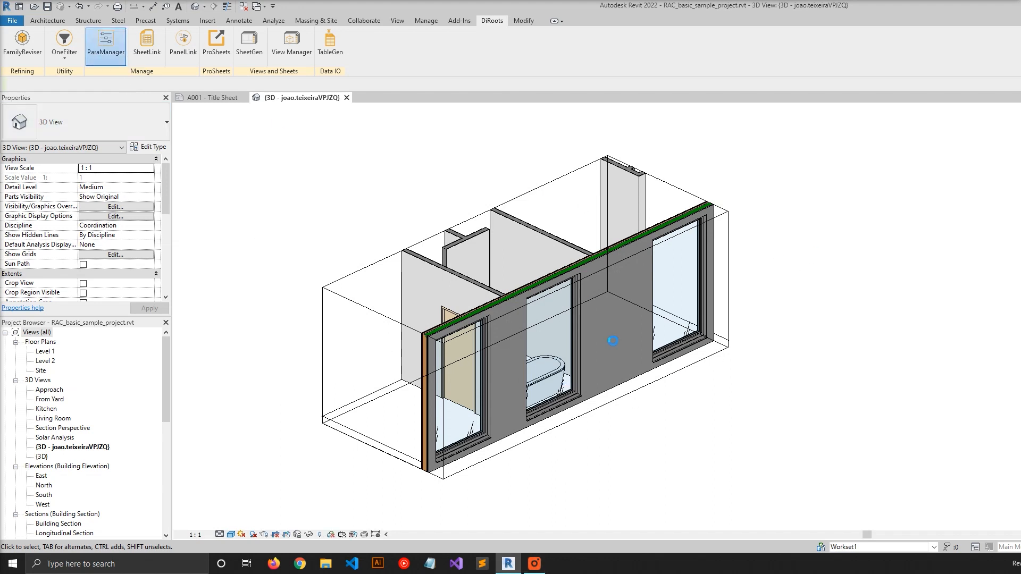
# Launch ParaManager from the DiRoots ribbon, listing the project's Occupant parameter.
pyautogui.click(106, 44)
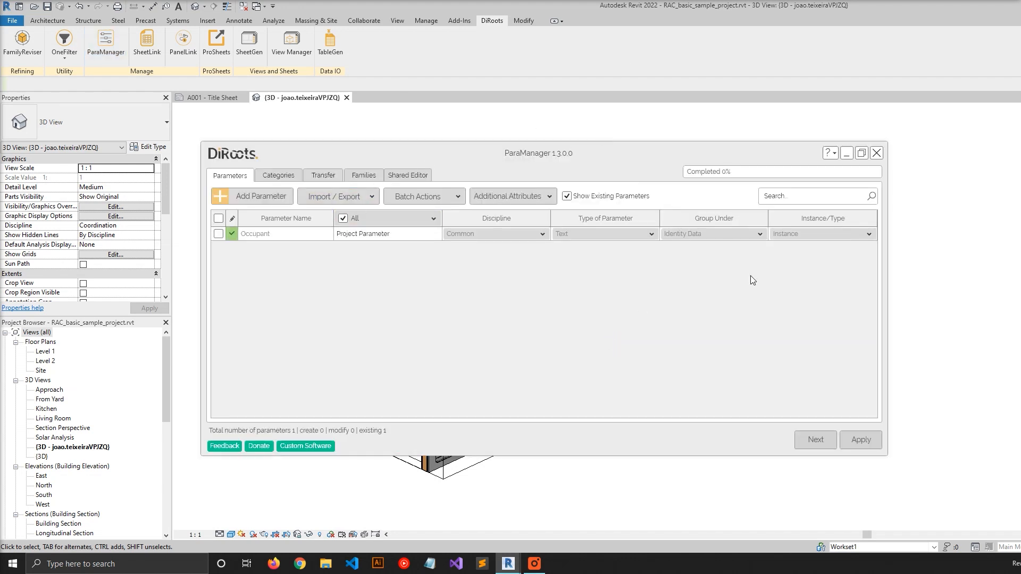
pyautogui.moveTo(508, 166)
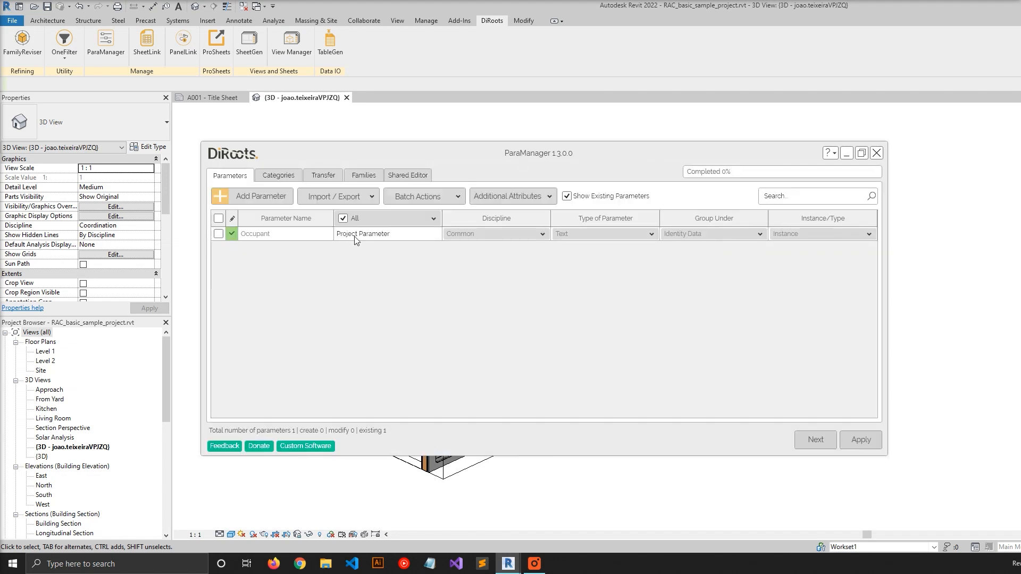
pyautogui.moveTo(435, 252)
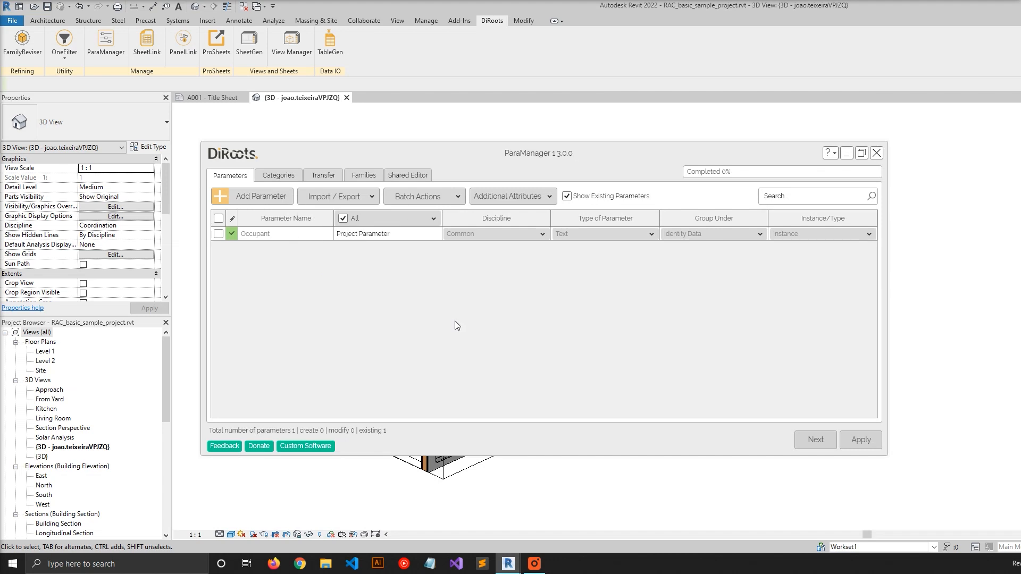
pyautogui.click(407, 175)
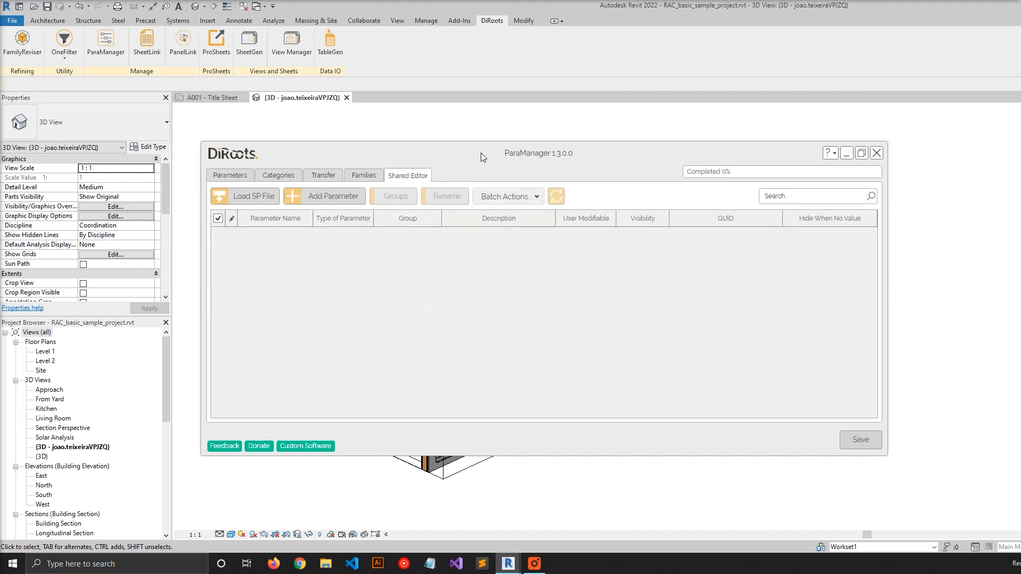
pyautogui.moveTo(324, 195)
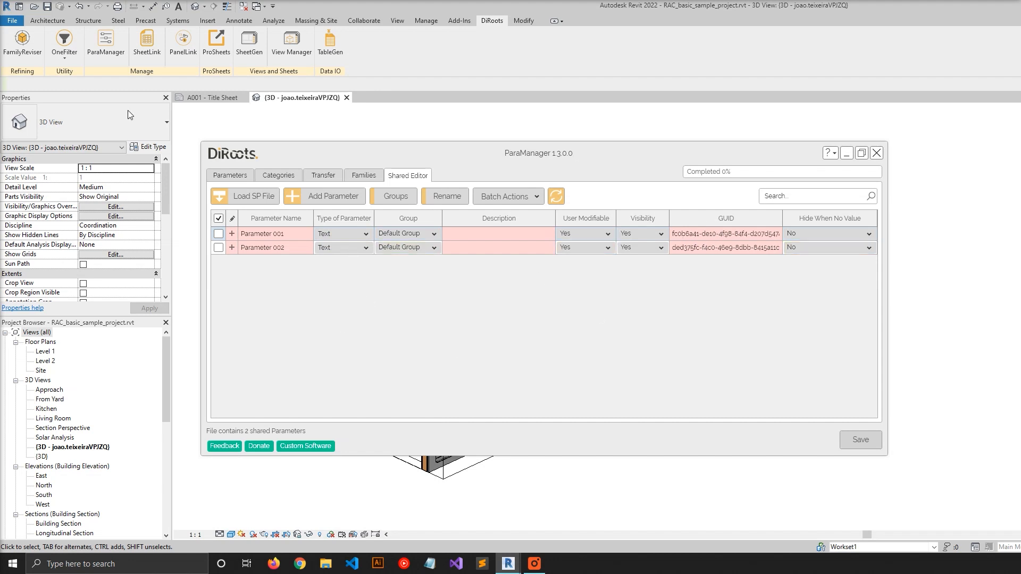
pyautogui.moveTo(664, 314)
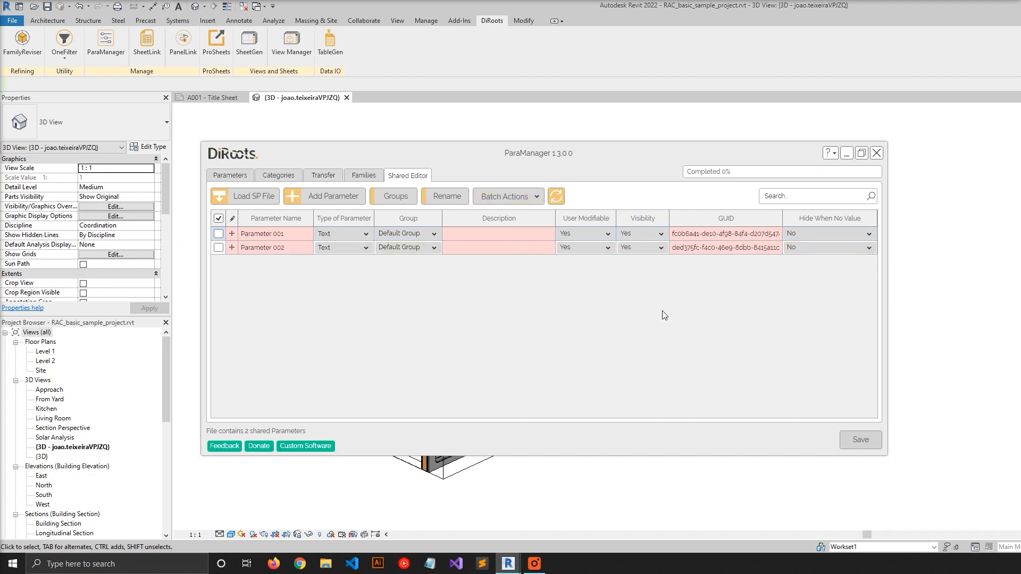
pyautogui.moveTo(589, 332)
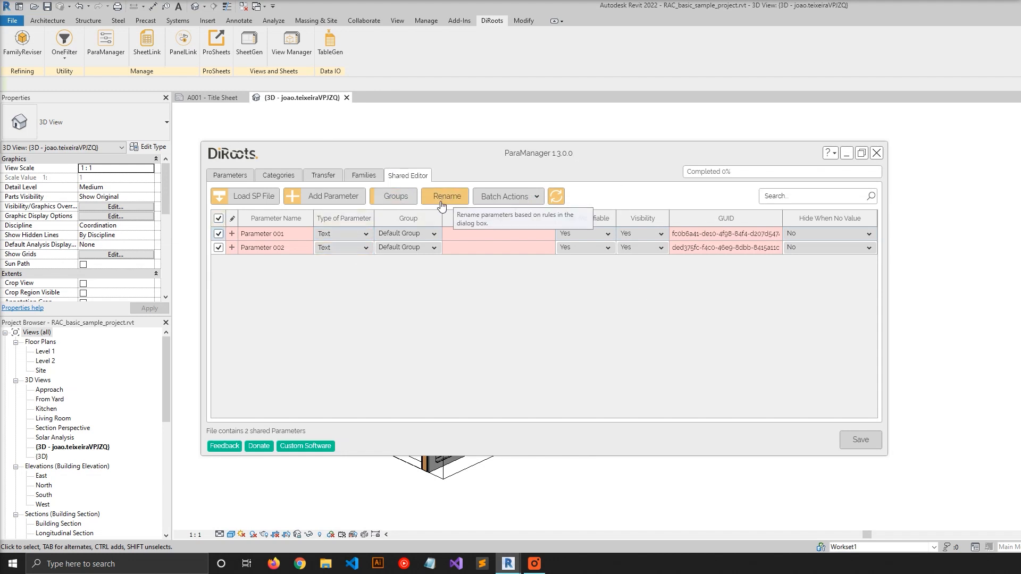
pyautogui.moveTo(822, 6)
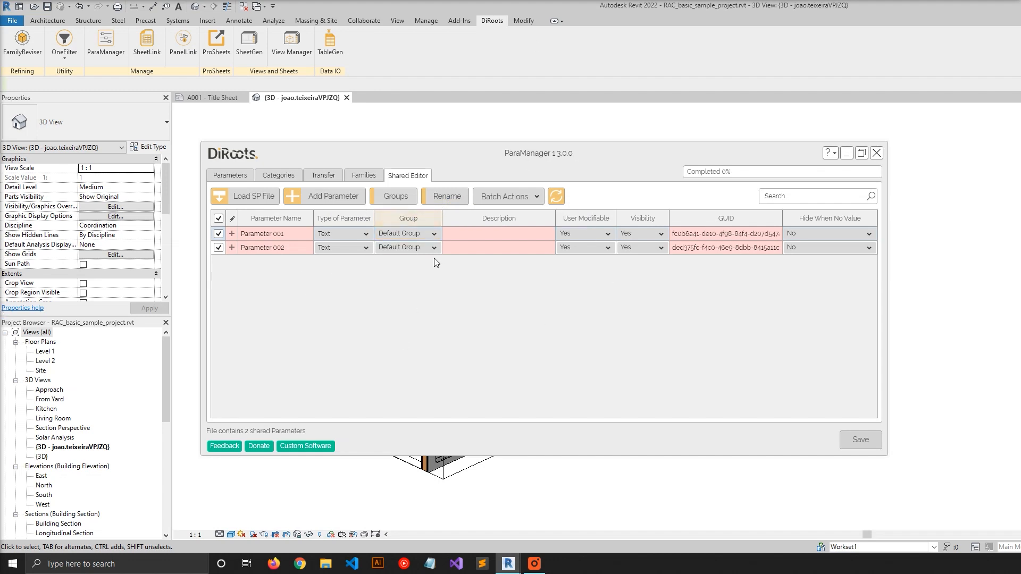
pyautogui.moveTo(557, 195)
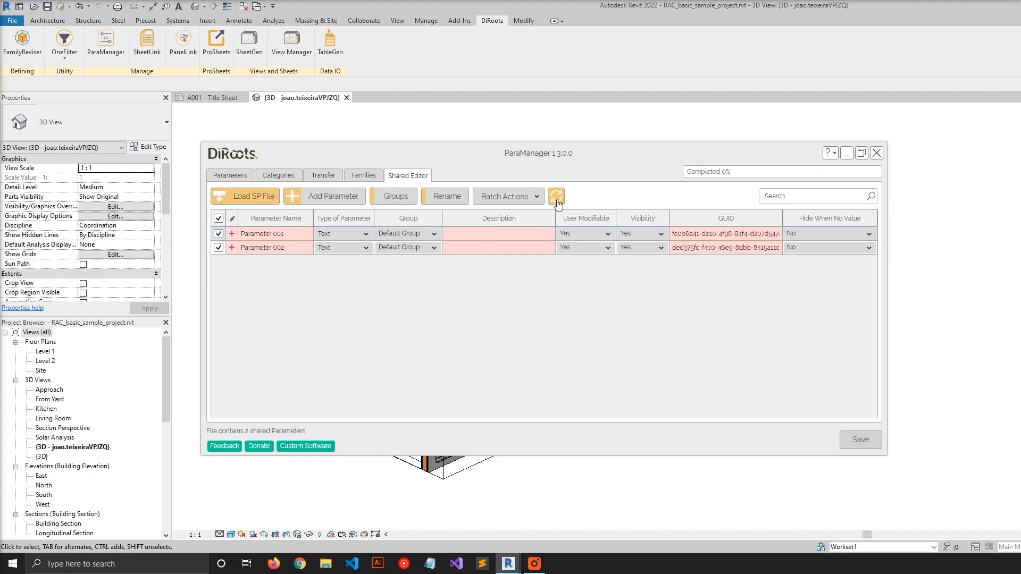
pyautogui.click(556, 195)
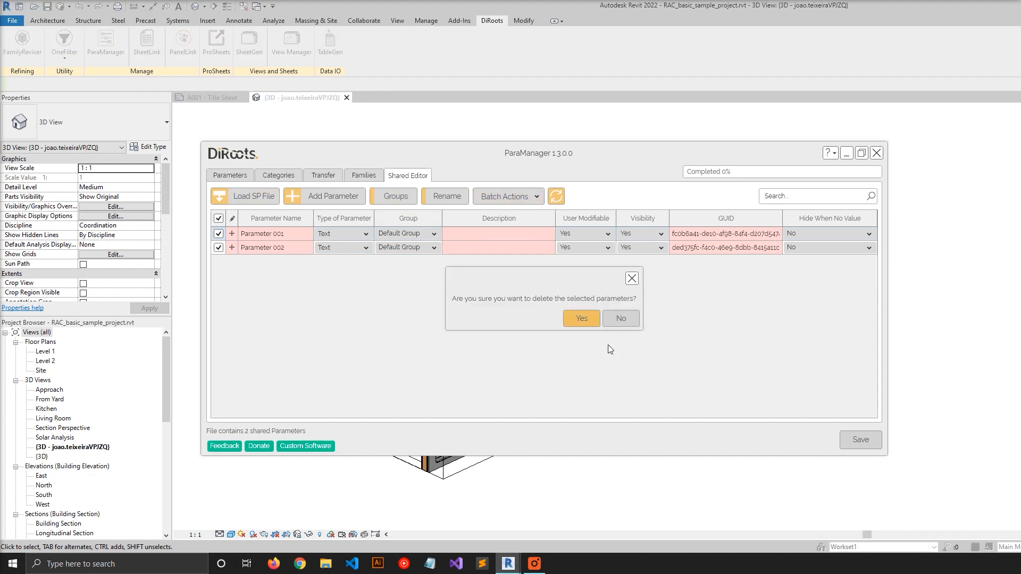
pyautogui.click(580, 318)
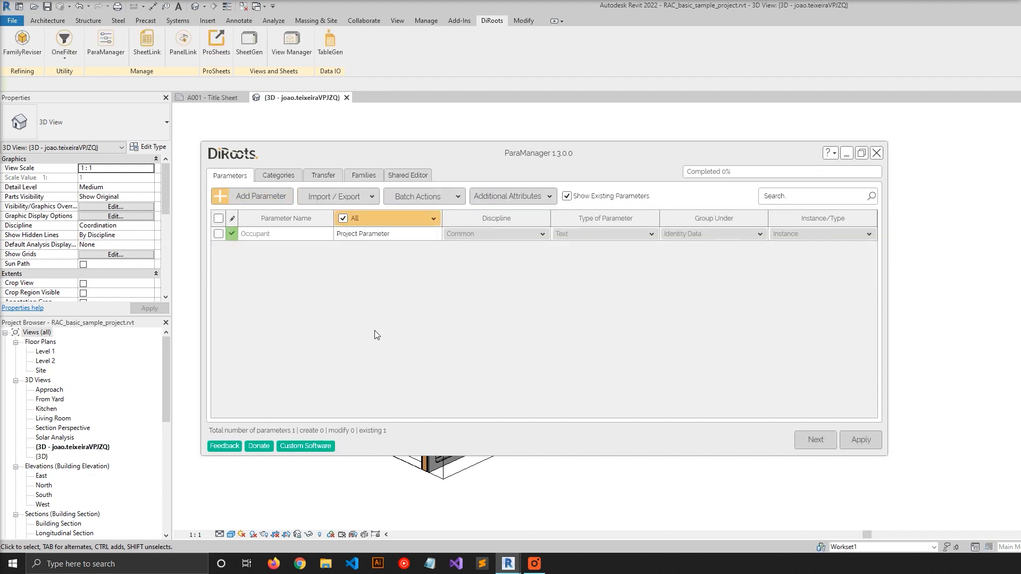
# Import Parameter 001–004 from the SP-1.txt shared parameter file into ParaManager.
pyautogui.click(338, 196)
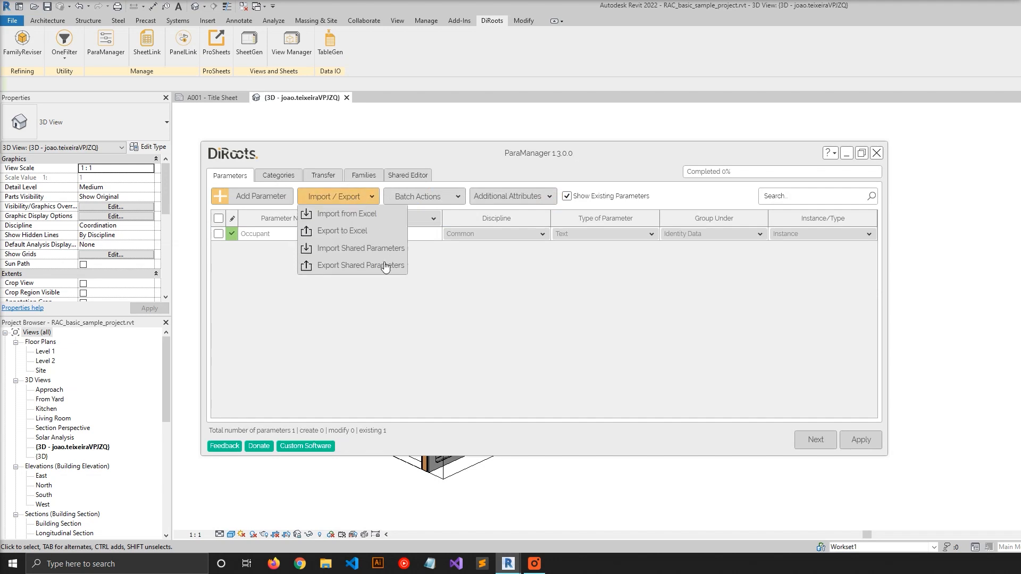
pyautogui.moveTo(361, 248)
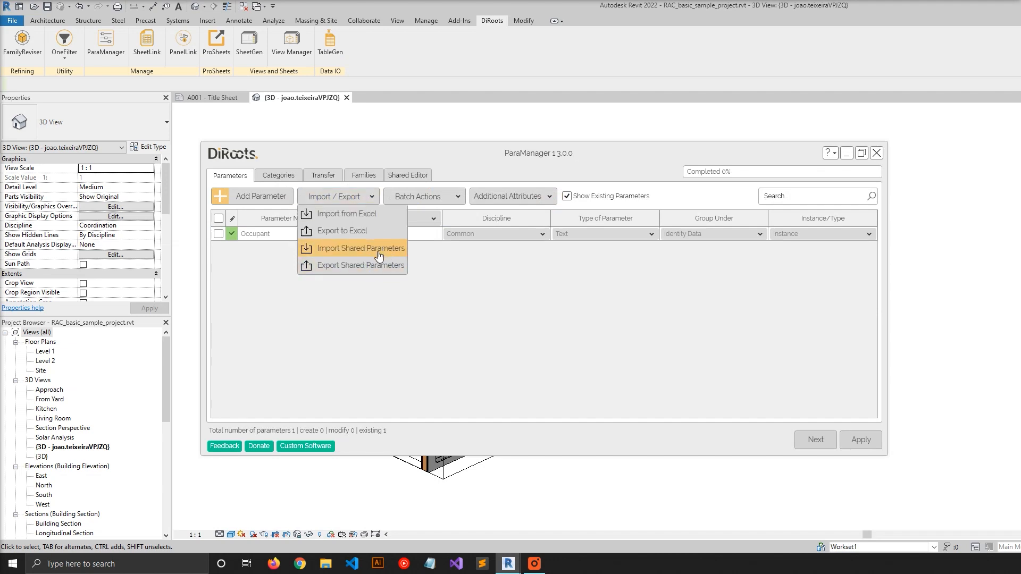
pyautogui.click(360, 248)
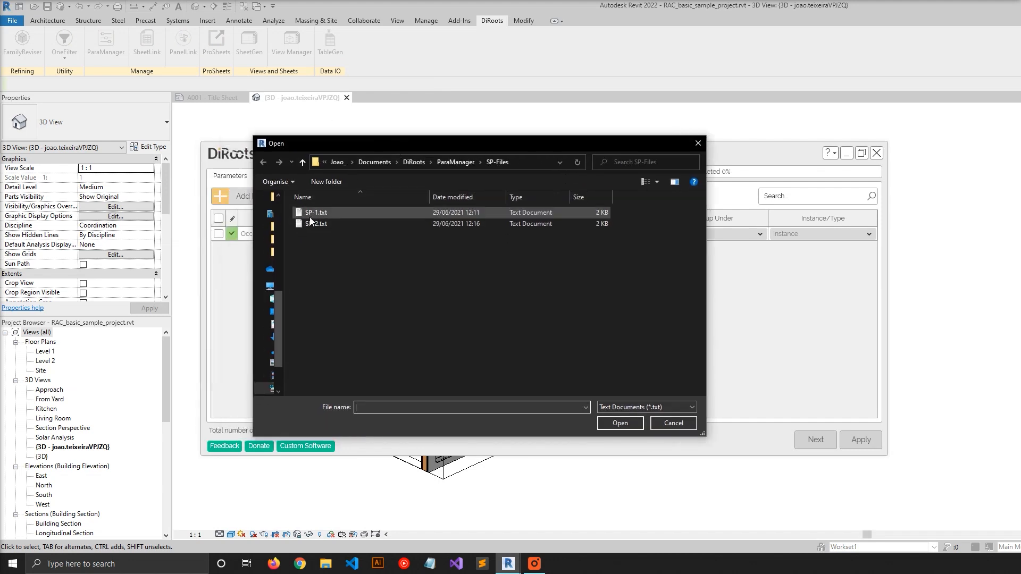
pyautogui.click(316, 212)
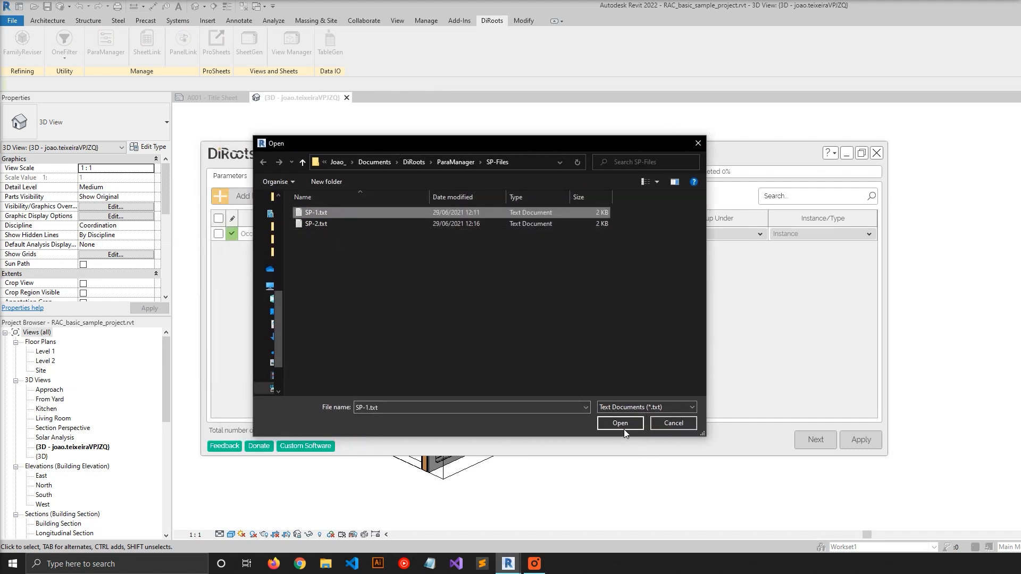
pyautogui.click(619, 424)
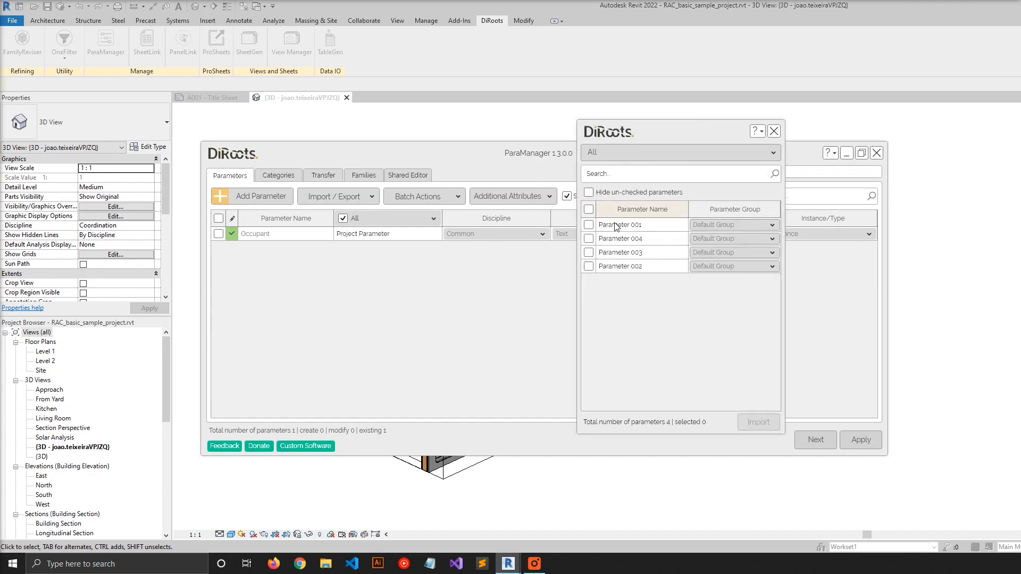
pyautogui.click(774, 131)
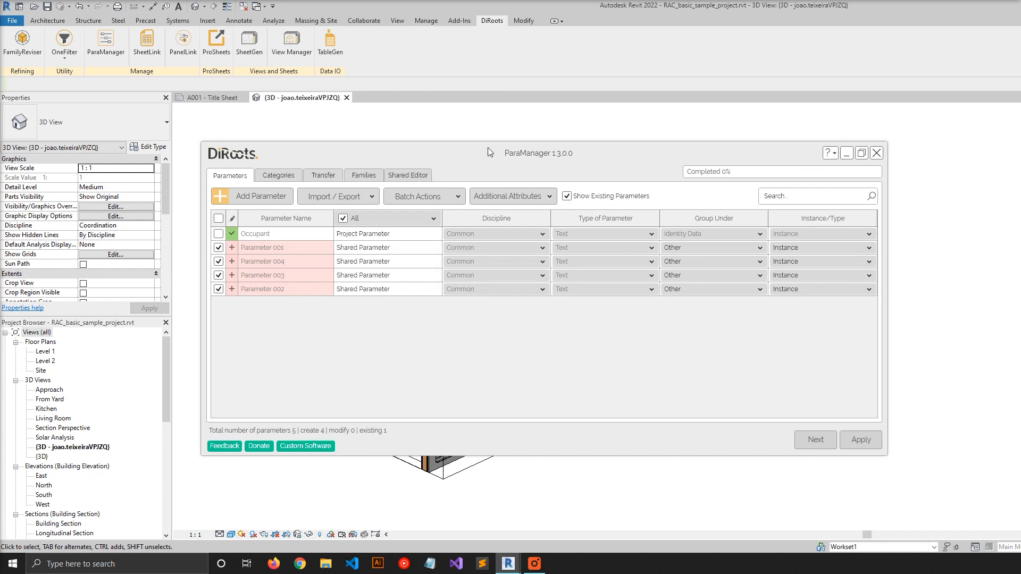
pyautogui.moveTo(252, 181)
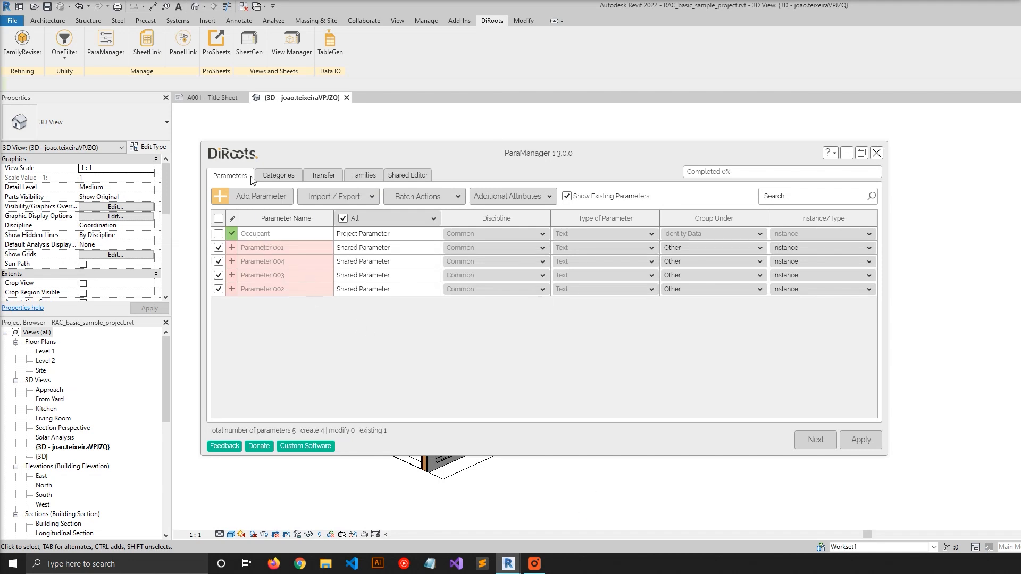
pyautogui.moveTo(330, 345)
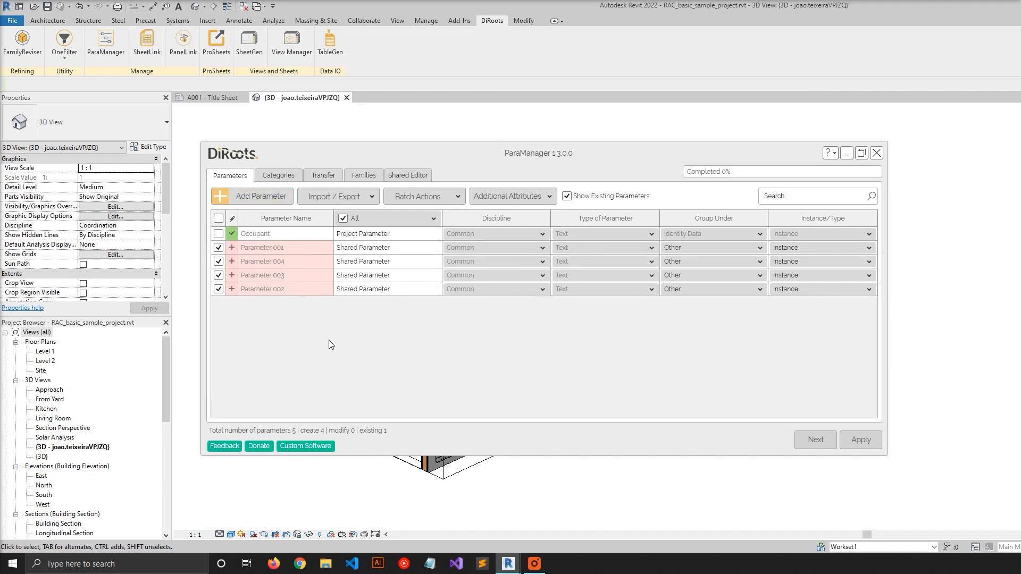
pyautogui.moveTo(775, 477)
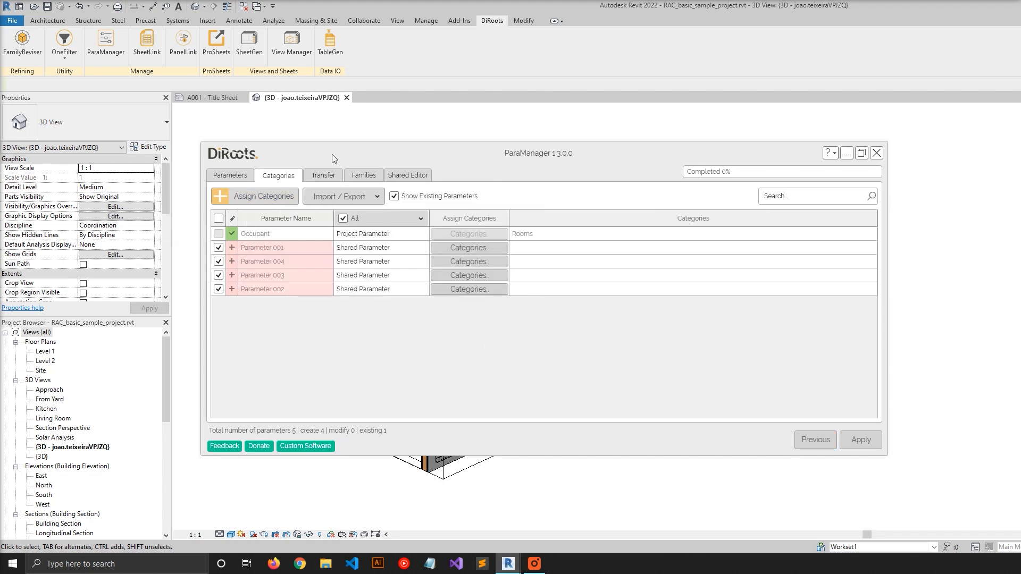
pyautogui.moveTo(224, 190)
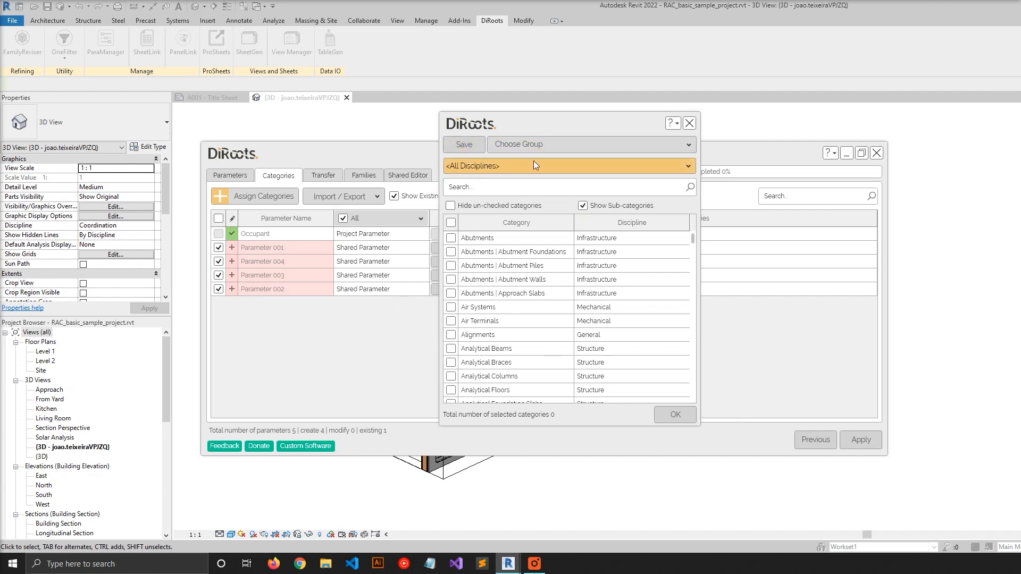
pyautogui.moveTo(539, 159)
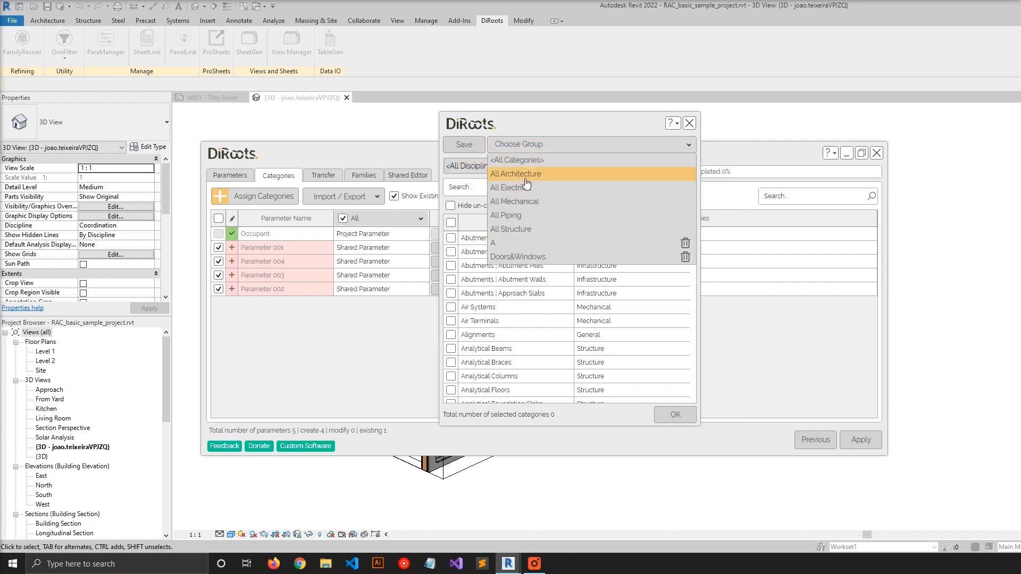
pyautogui.moveTo(511, 182)
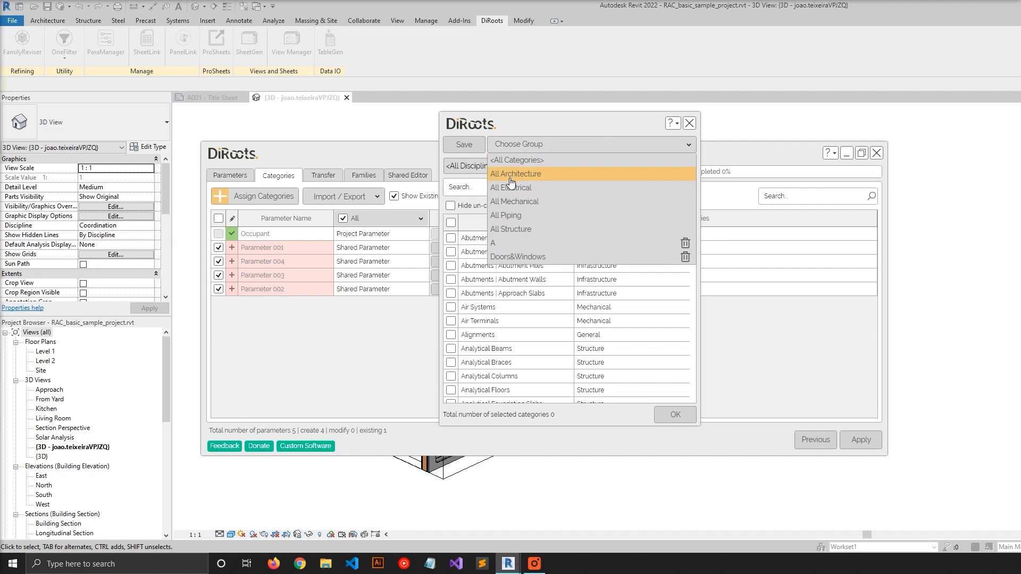
pyautogui.moveTo(507, 181)
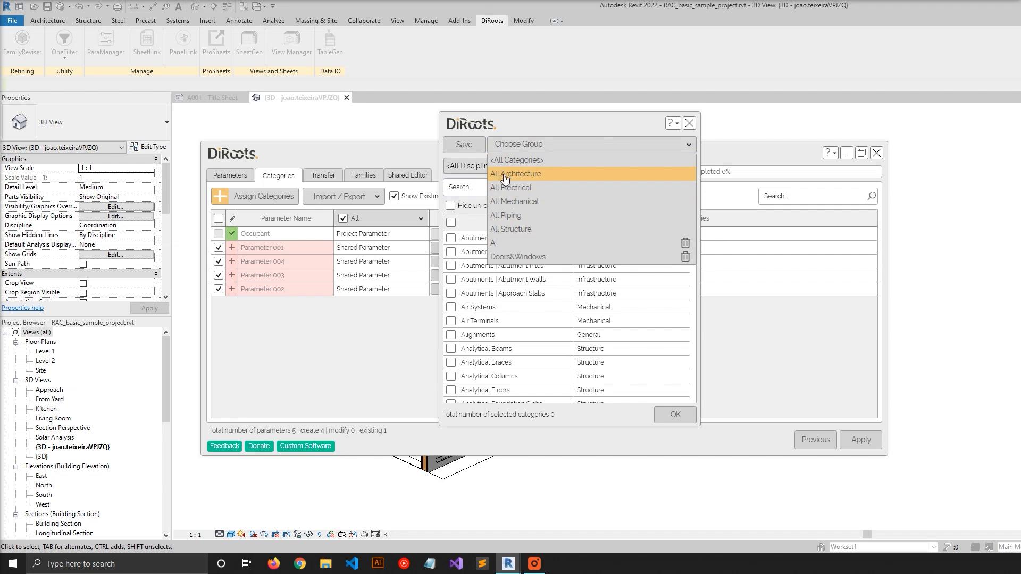
pyautogui.moveTo(525, 181)
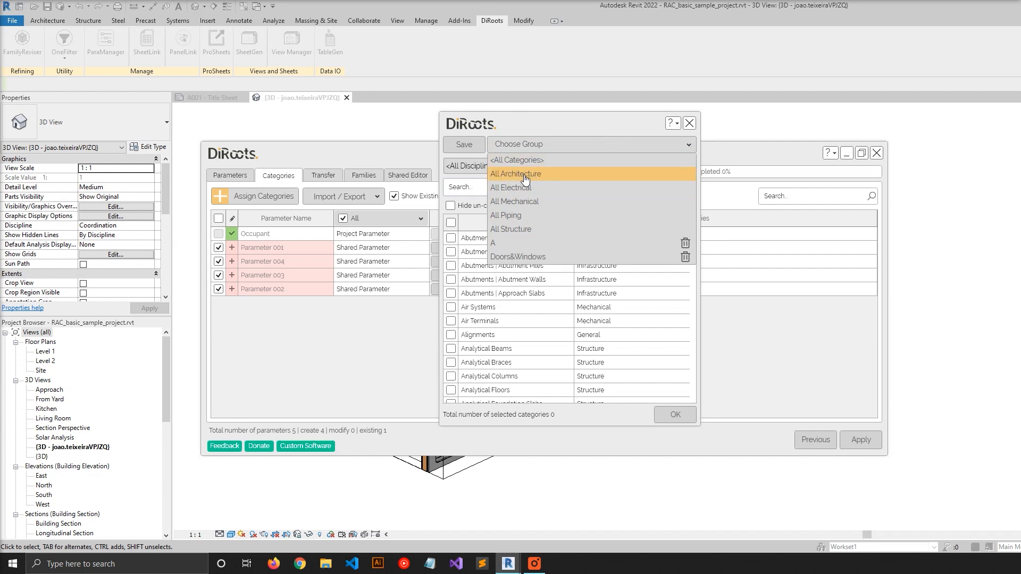
# Try the All Architecture group in Assign Categories, hiding un-checked categories to review it.
pyautogui.click(515, 174)
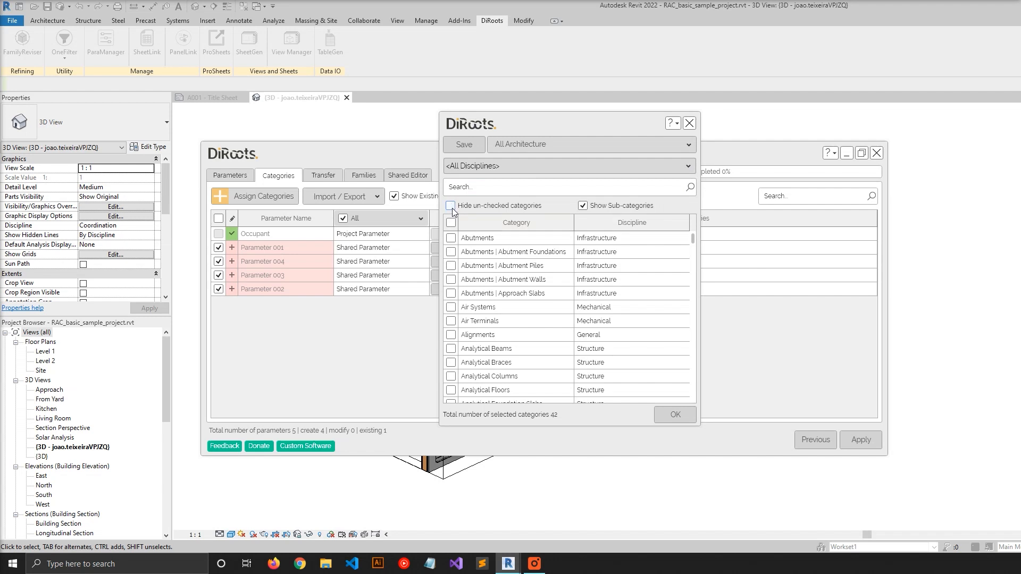
pyautogui.click(451, 206)
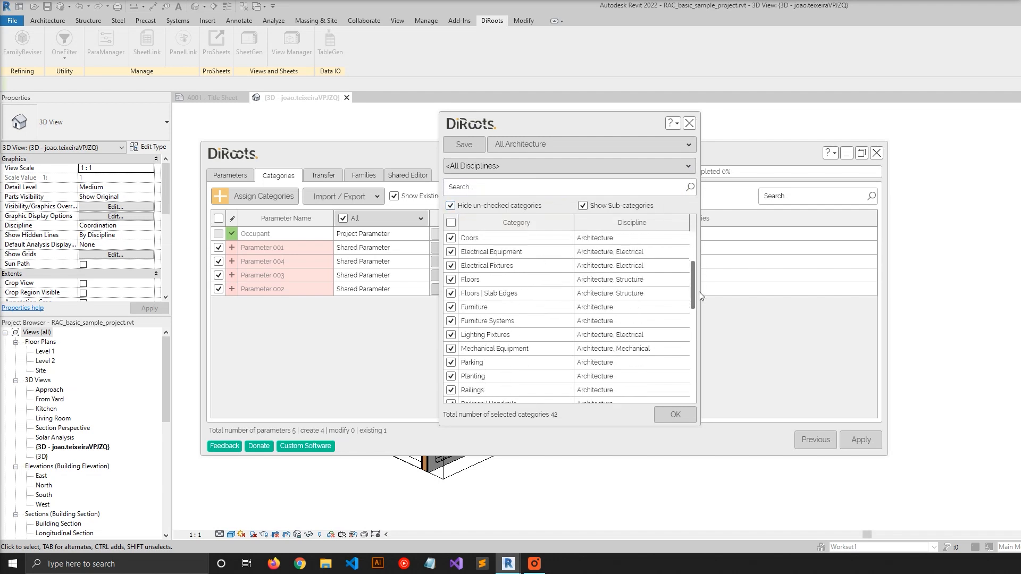
pyautogui.scroll(-3)
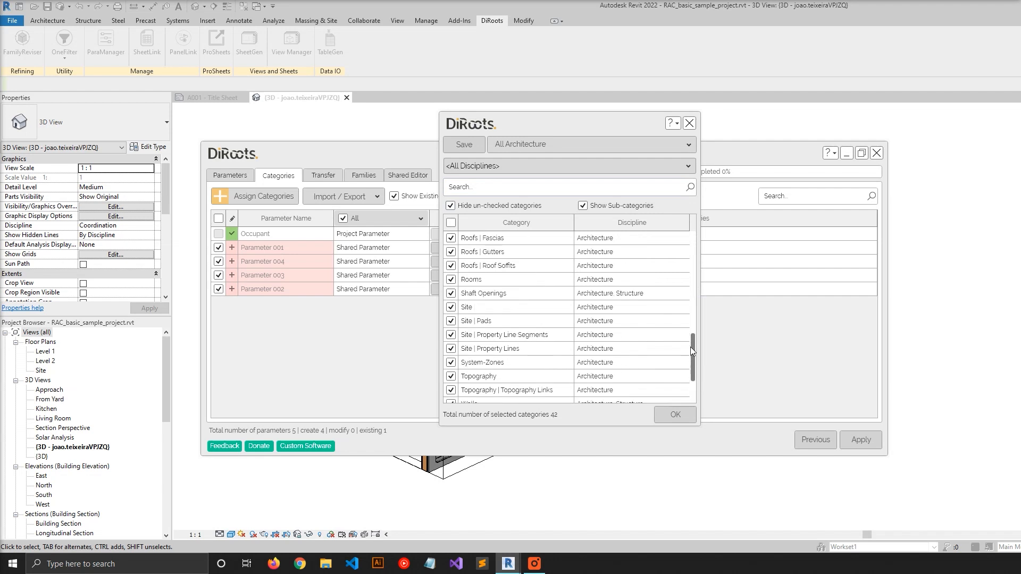
pyautogui.scroll(3)
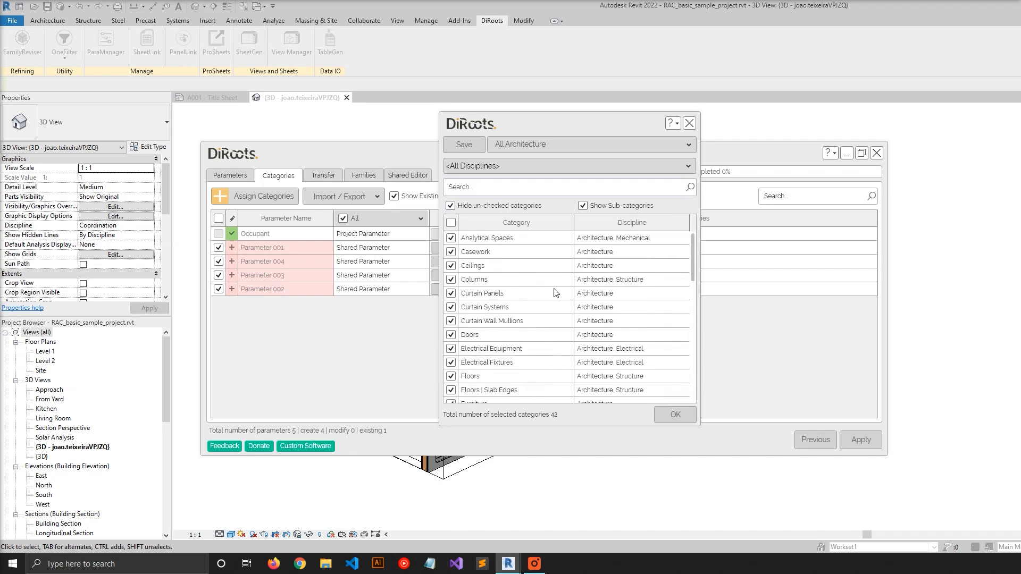
pyautogui.moveTo(464, 210)
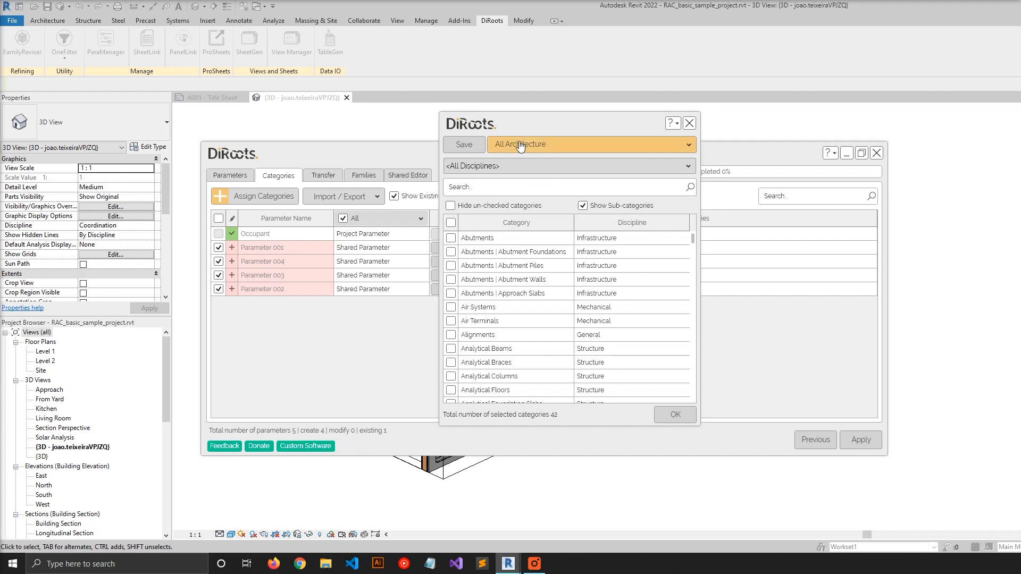
pyautogui.moveTo(556, 155)
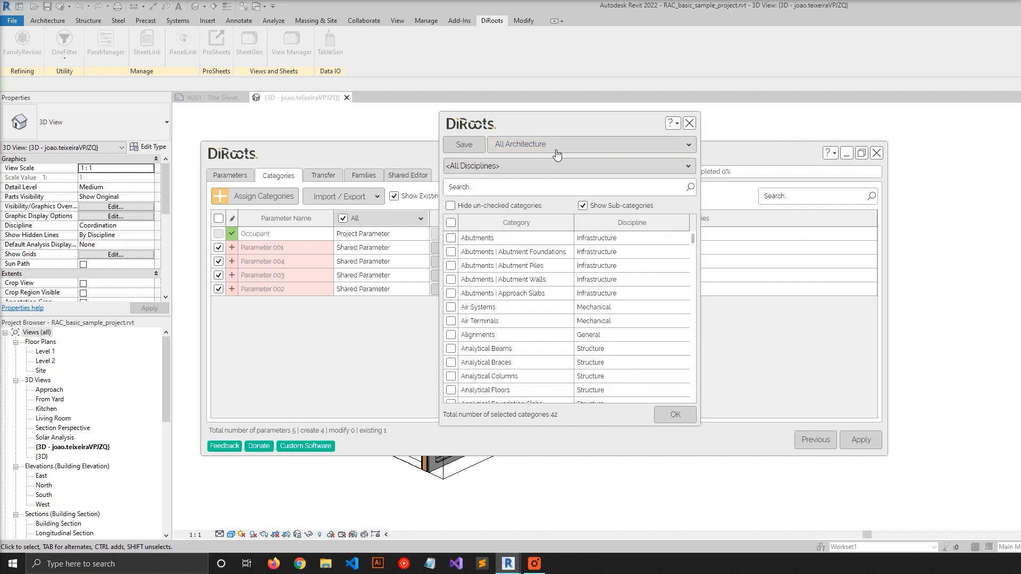
# Switch to the saved Doors&Windows group, verify Doors and Windows are checked, and confirm.
pyautogui.click(589, 144)
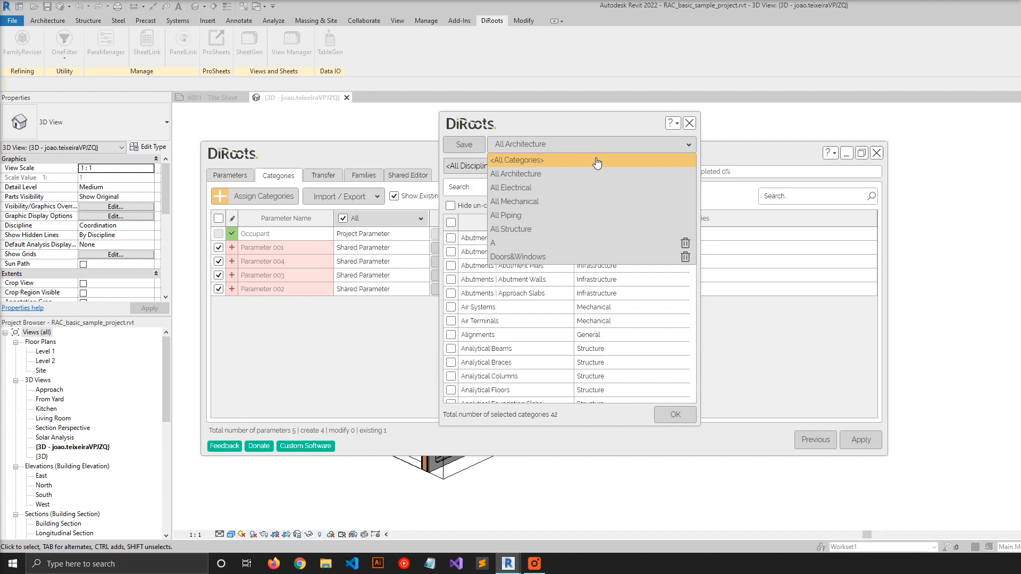
pyautogui.moveTo(507, 257)
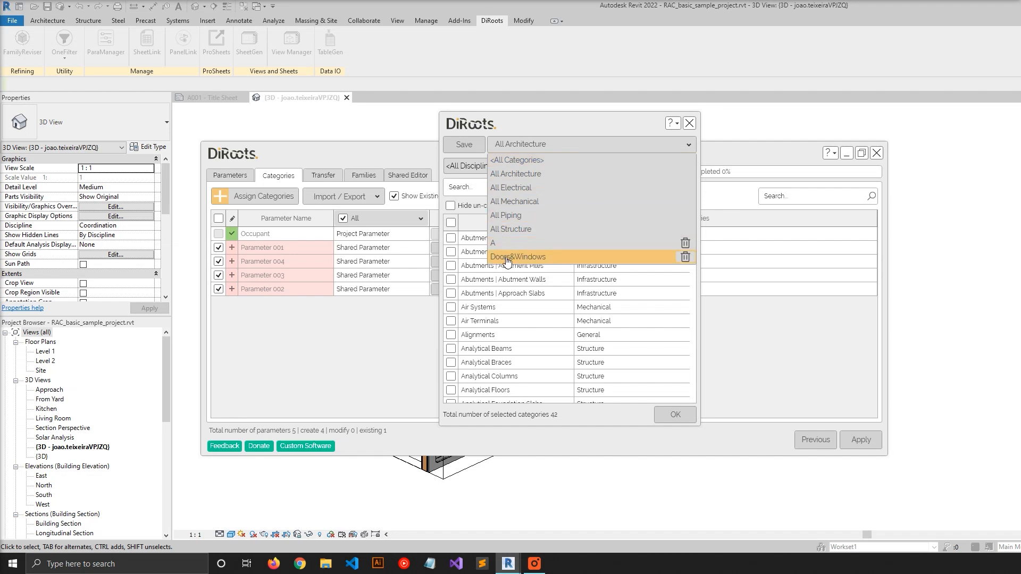
pyautogui.click(517, 257)
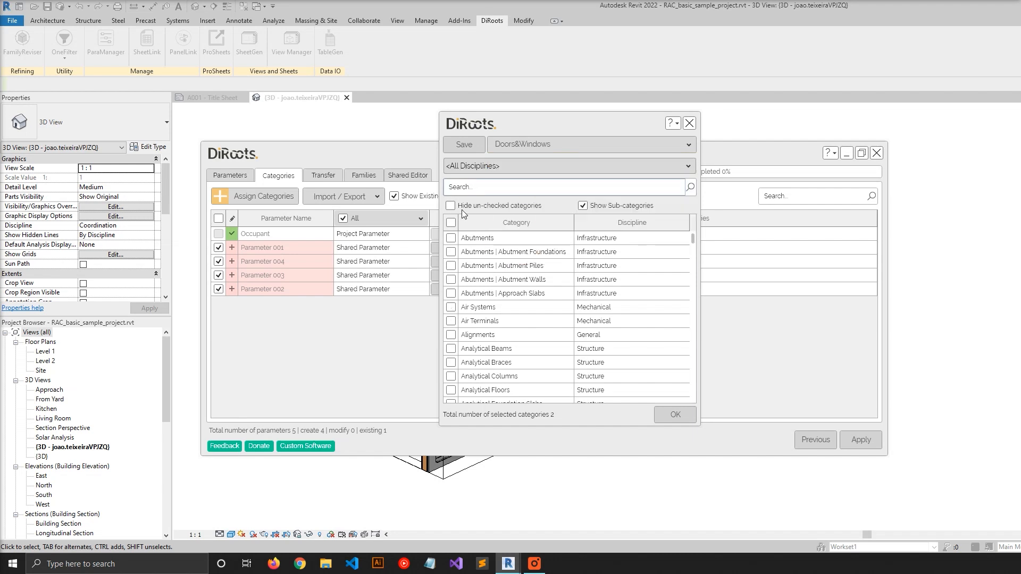
pyautogui.click(450, 206)
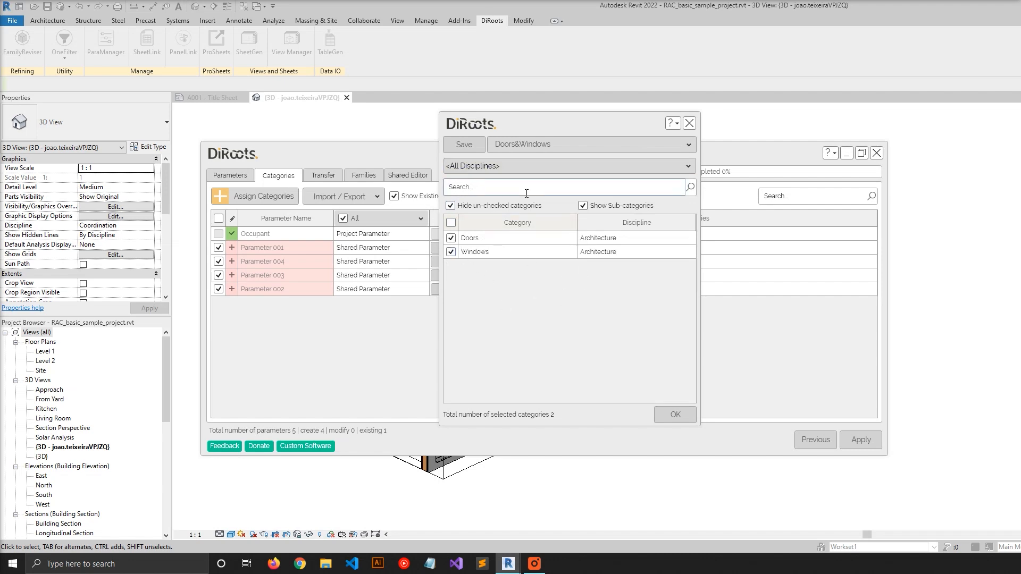
pyautogui.click(450, 206)
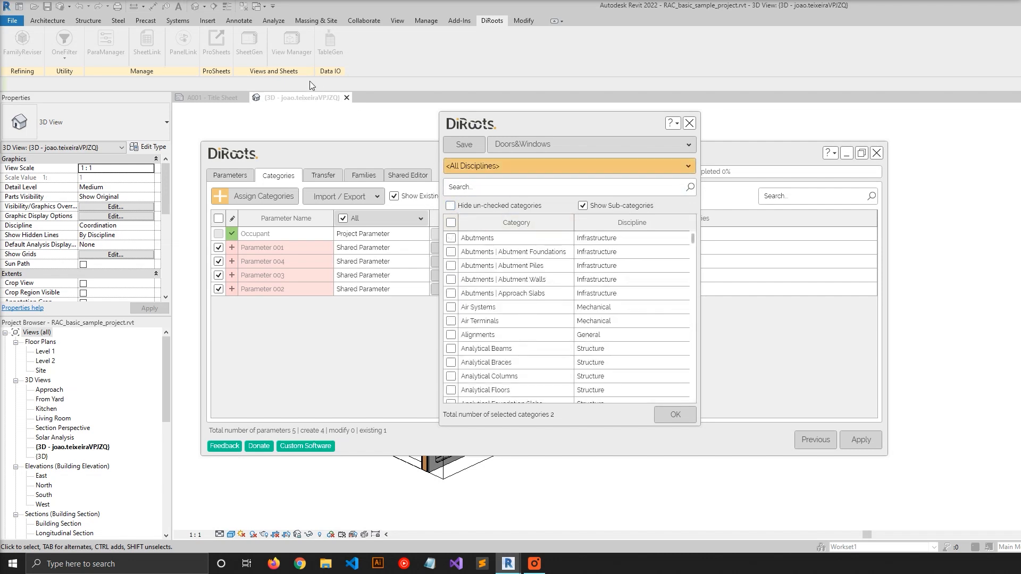
pyautogui.click(450, 205)
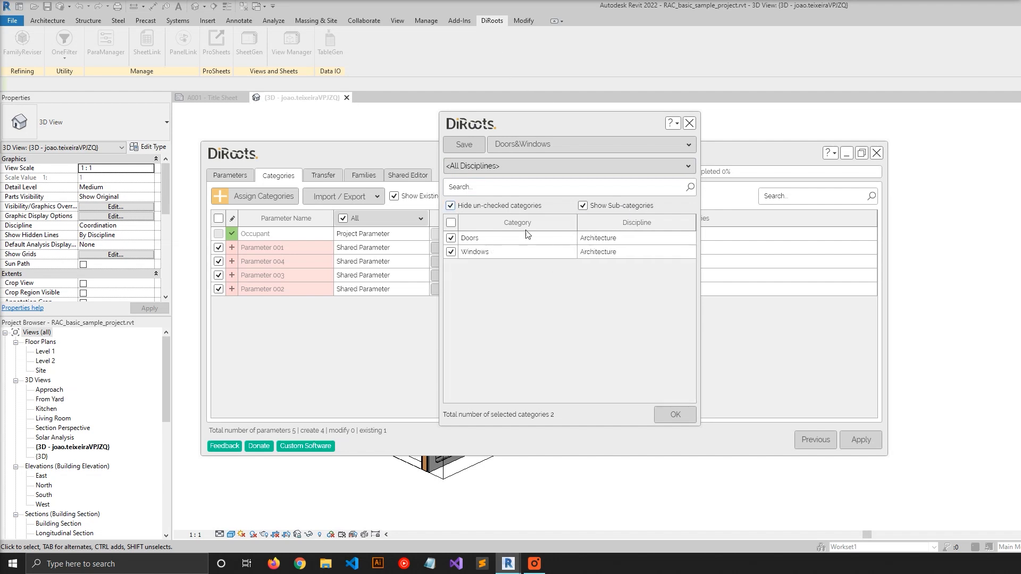
pyautogui.click(674, 413)
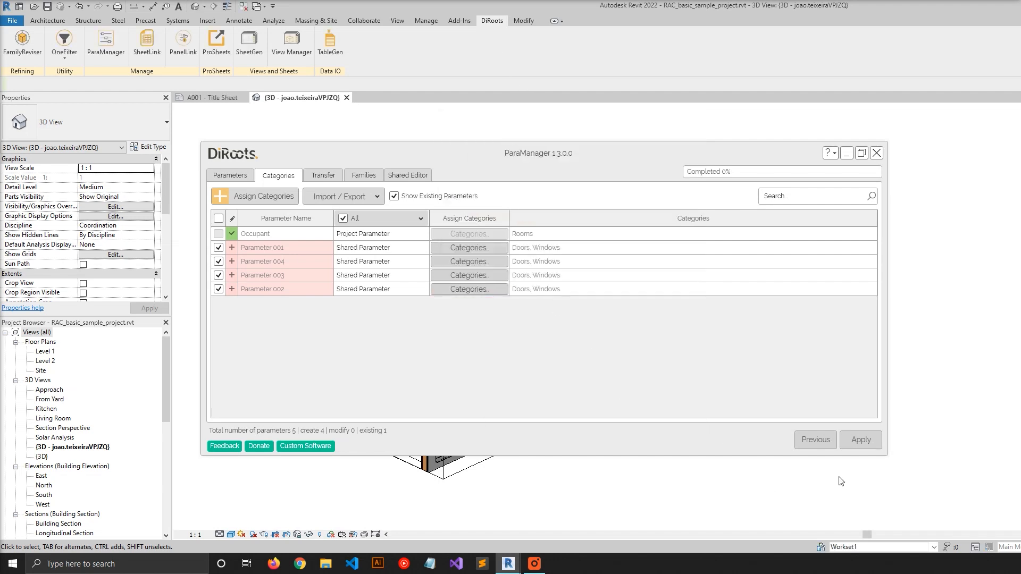
# Apply to create Parameters 001–004 in the project and collapse ParaManager to see the model.
pyautogui.click(860, 440)
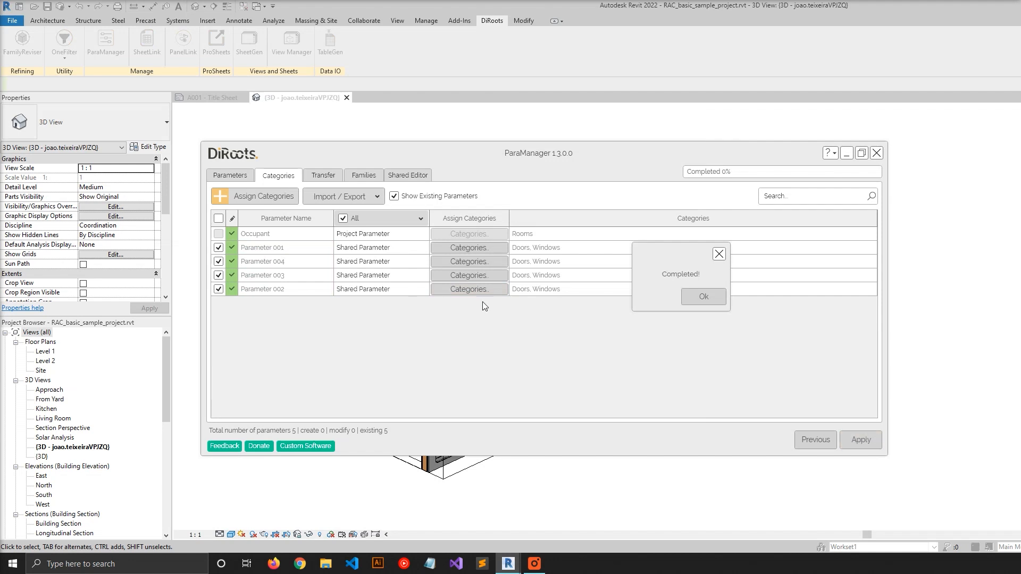
pyautogui.click(703, 296)
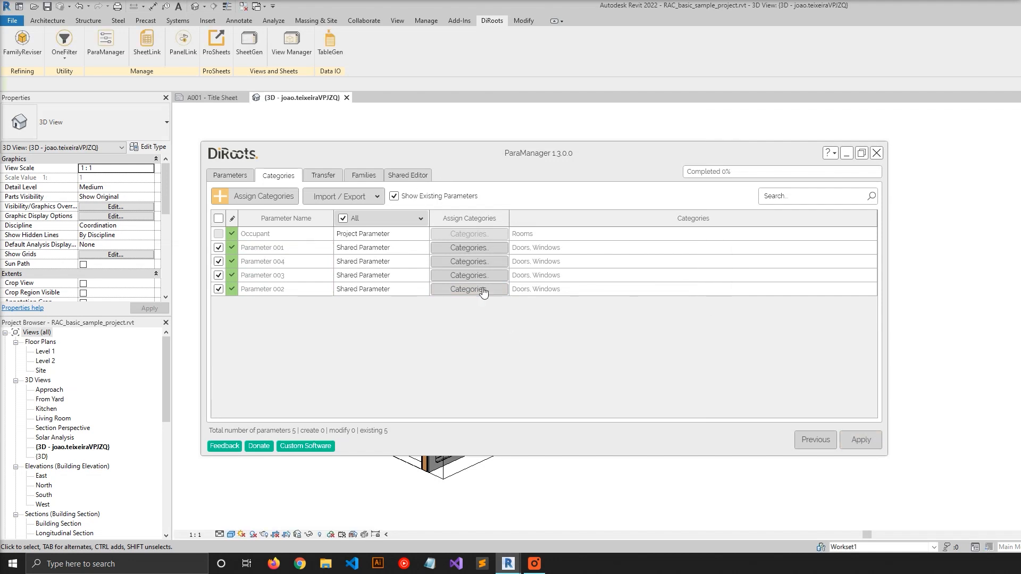
pyautogui.moveTo(516, 158)
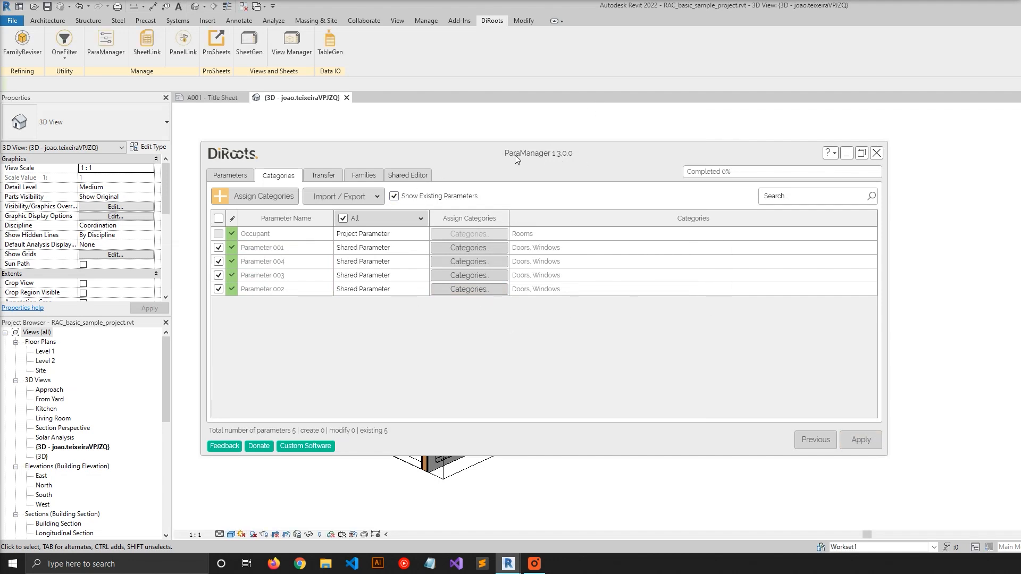
pyautogui.click(845, 152)
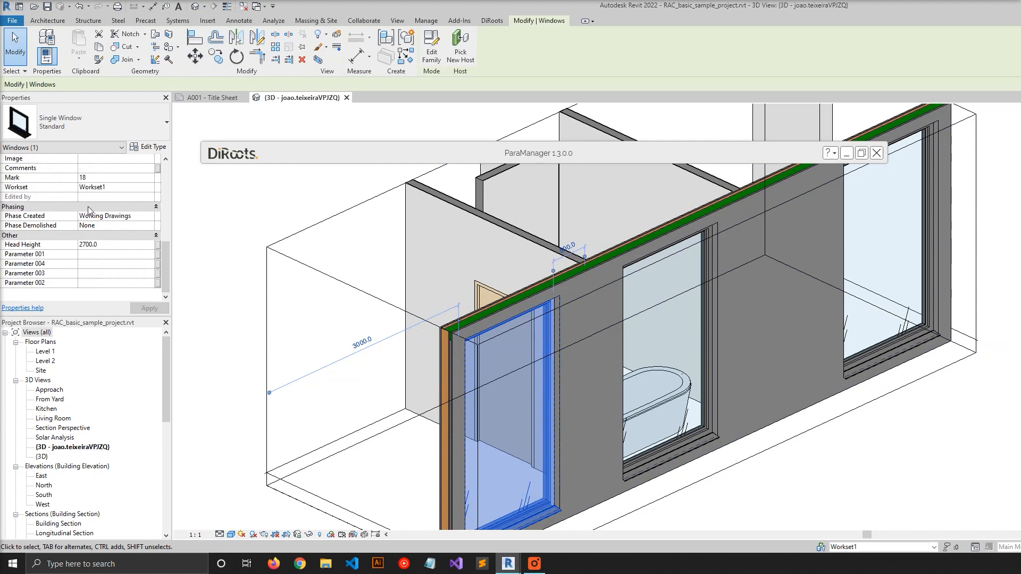
pyautogui.moveTo(61, 266)
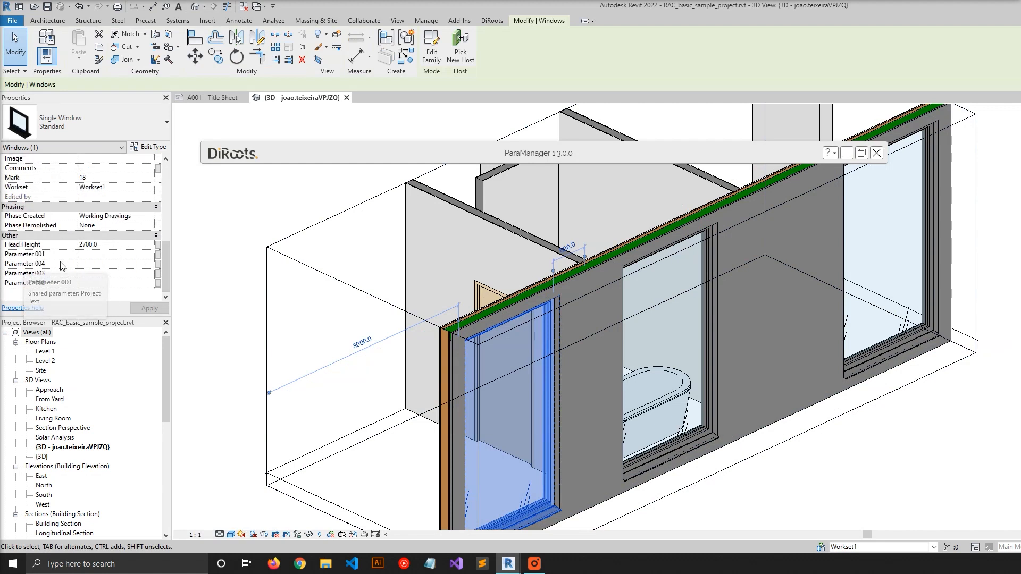
# Restore the ParaManager window over the model after checking the window's properties.
pyautogui.click(278, 175)
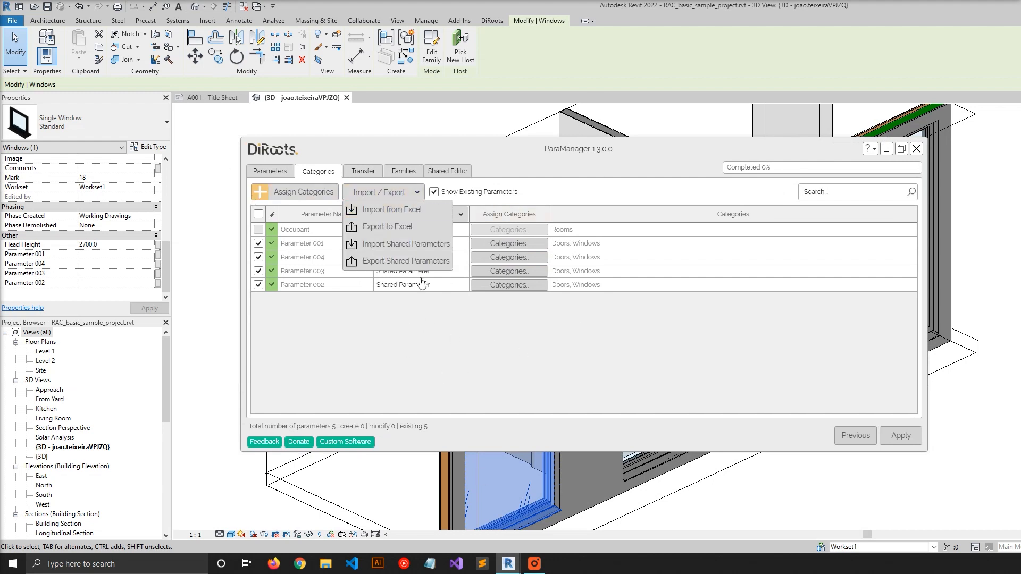
pyautogui.moveTo(398, 261)
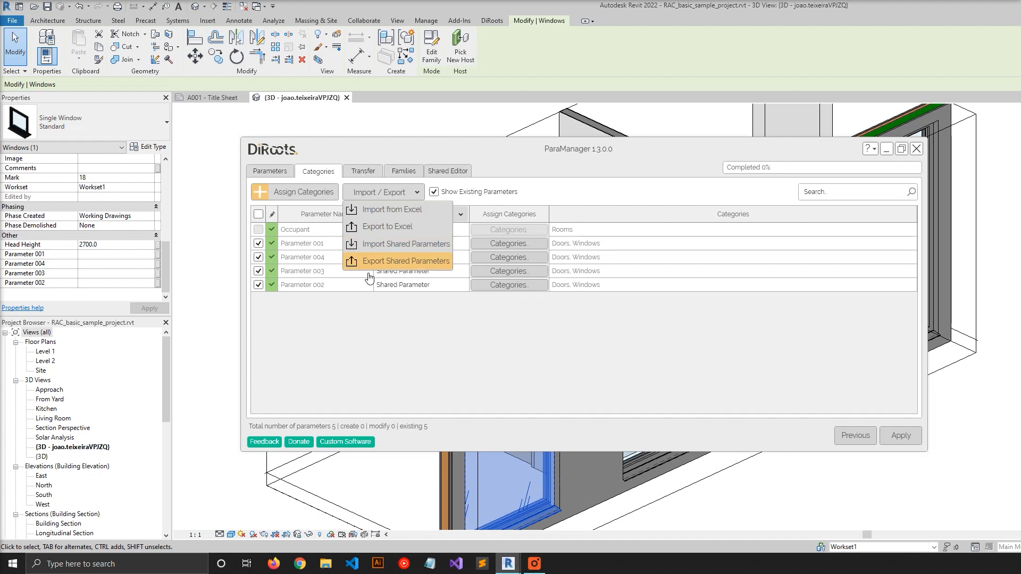
pyautogui.moveTo(408, 251)
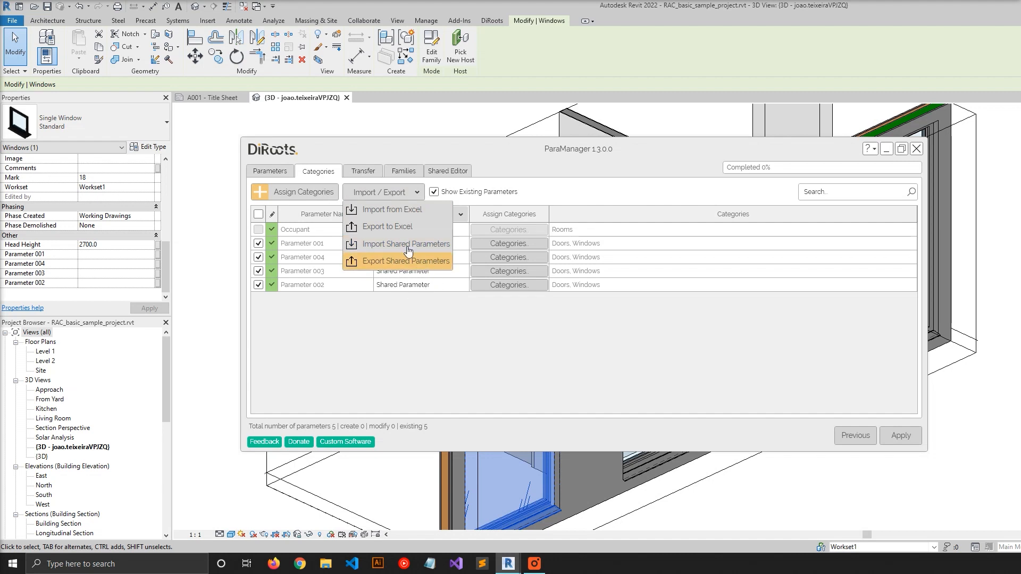
# Import Parameters 005–008 from the shared parameter file, selecting all of them.
pyautogui.click(400, 243)
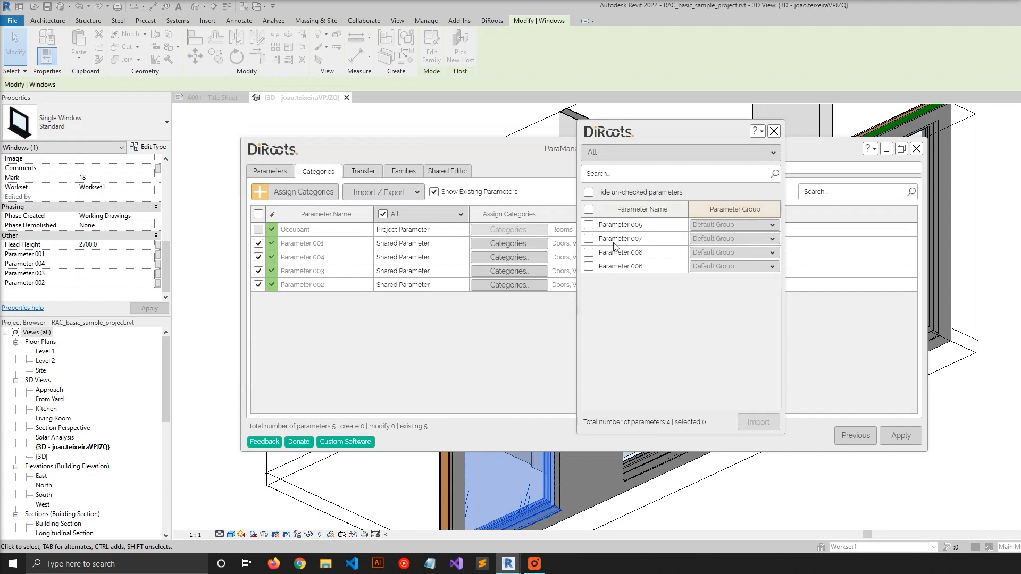
pyautogui.click(588, 209)
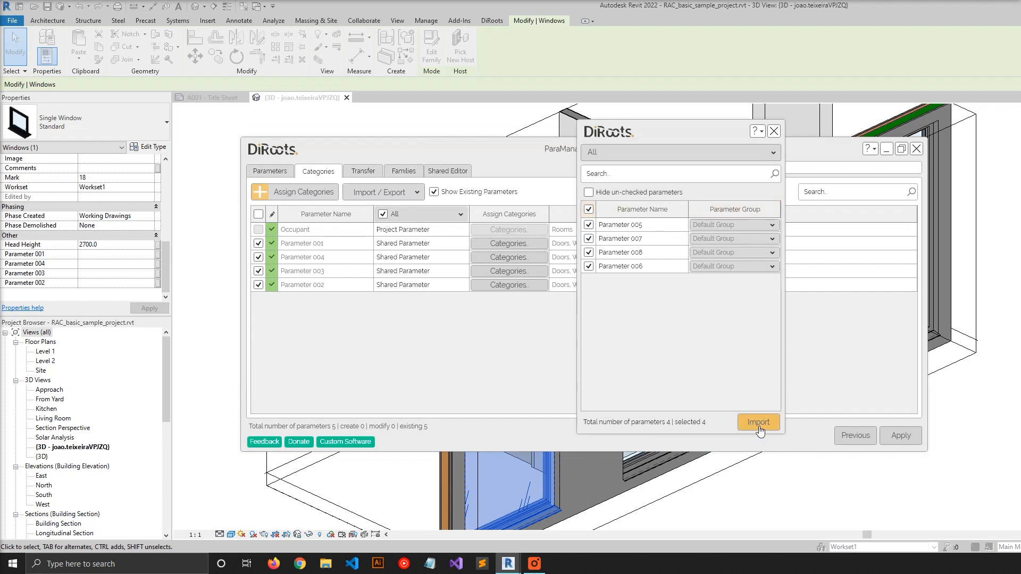
pyautogui.click(758, 423)
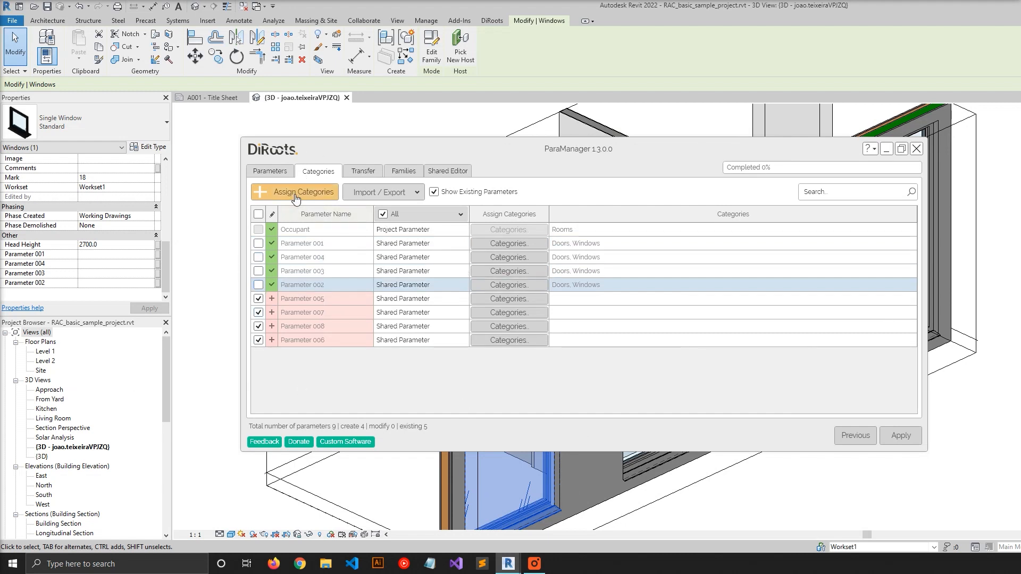
# In Assign Categories, search and tick Doors, Windows and Walls, showing only ticked categories.
pyautogui.click(301, 191)
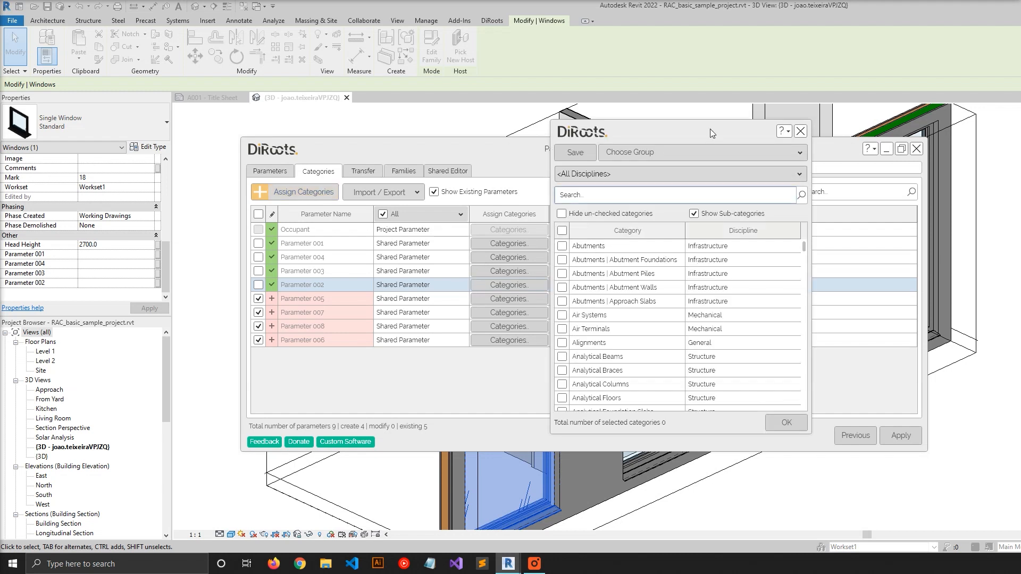
pyautogui.click(671, 195)
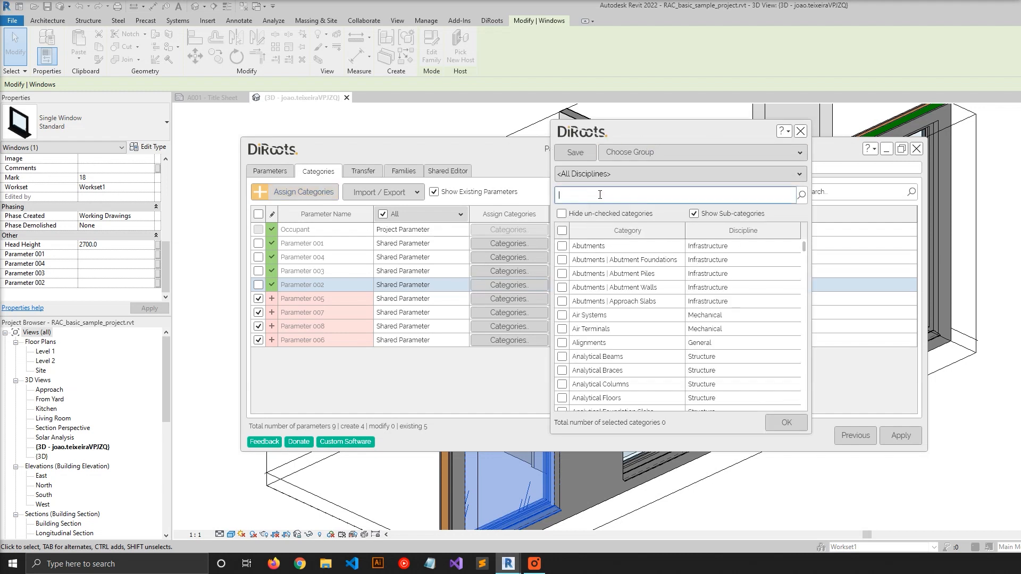
pyautogui.write('doo')
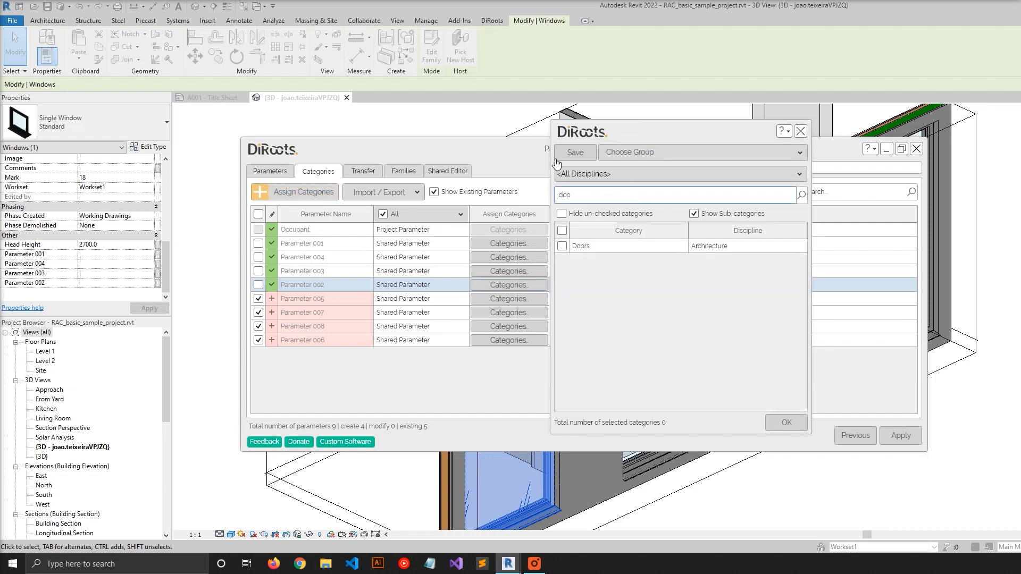
pyautogui.click(561, 246)
pyautogui.write('win')
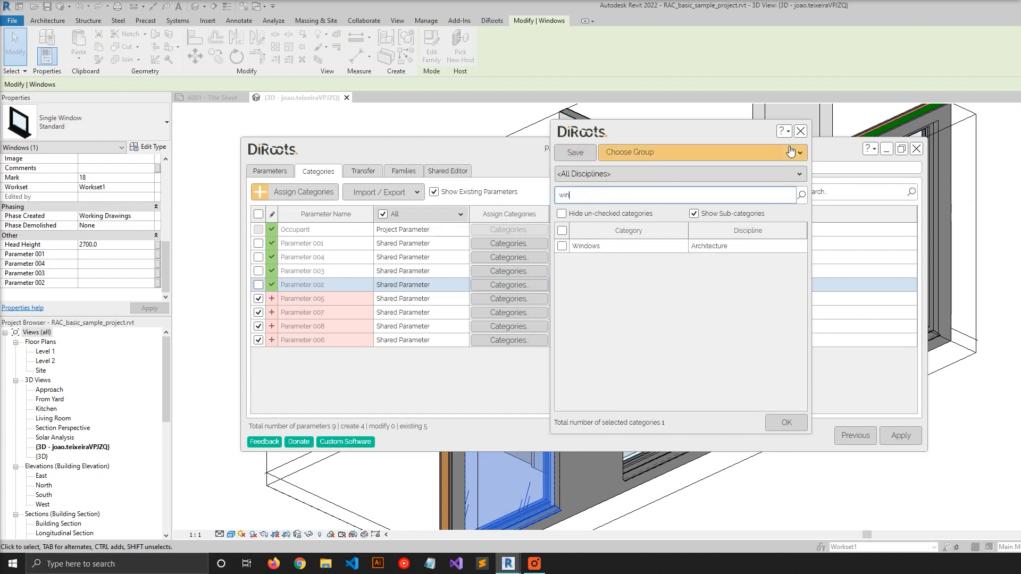
pyautogui.click(562, 246)
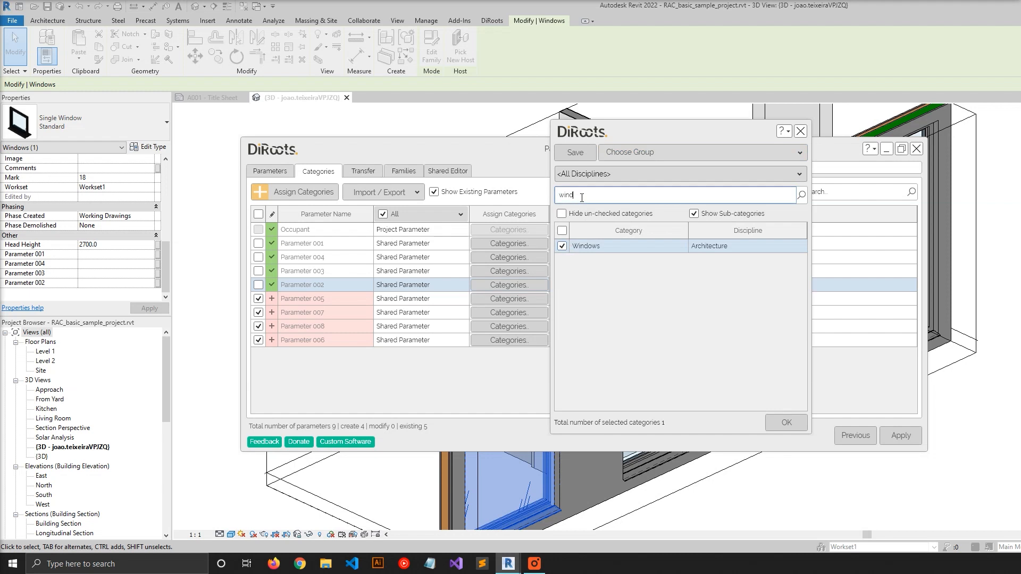
pyautogui.write('walls')
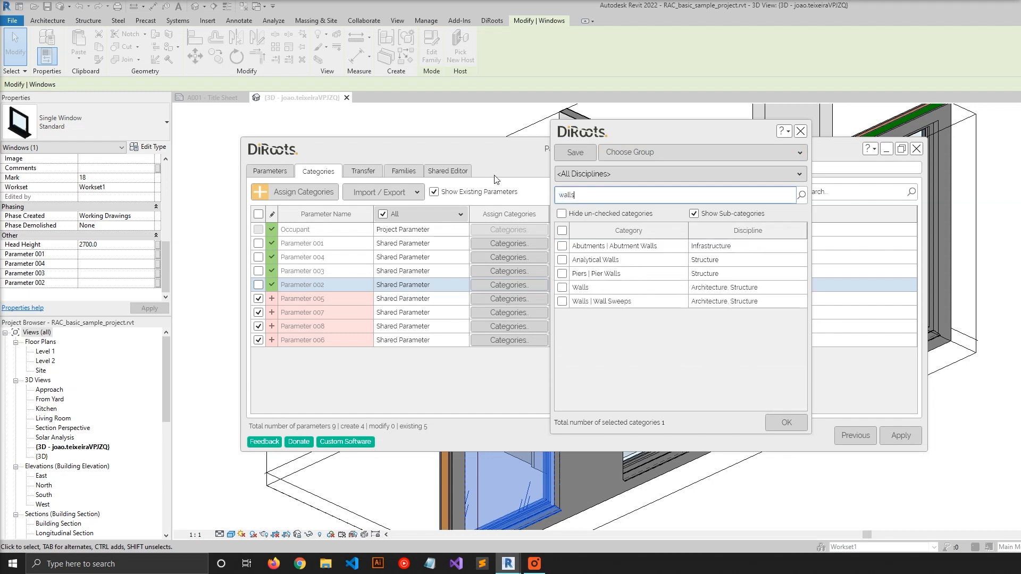
pyautogui.click(562, 287)
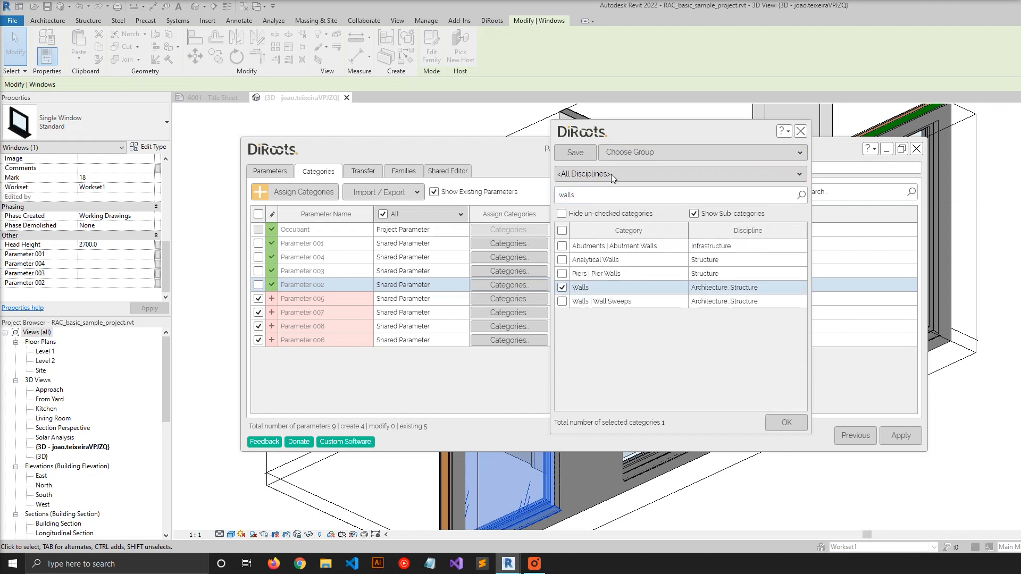
pyautogui.click(562, 214)
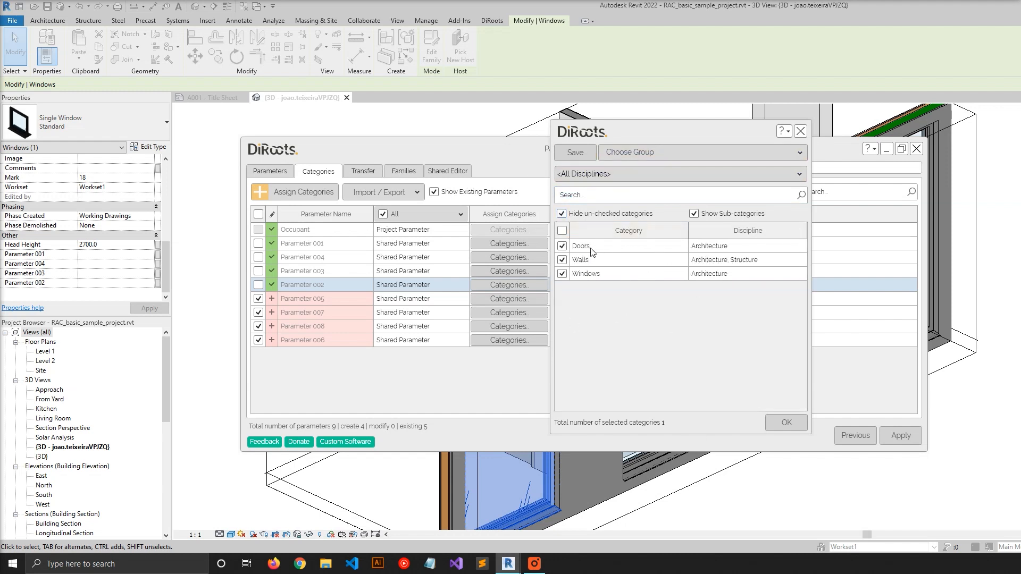
pyautogui.moveTo(684, 391)
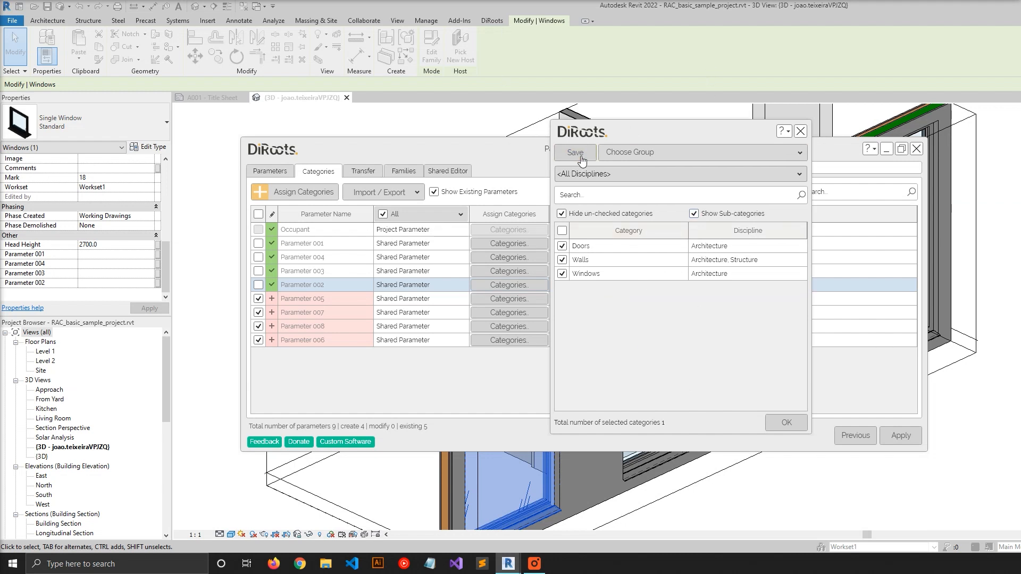
# Save the ticked categories as a group named Windows-Doors-Walls.
pyautogui.click(573, 152)
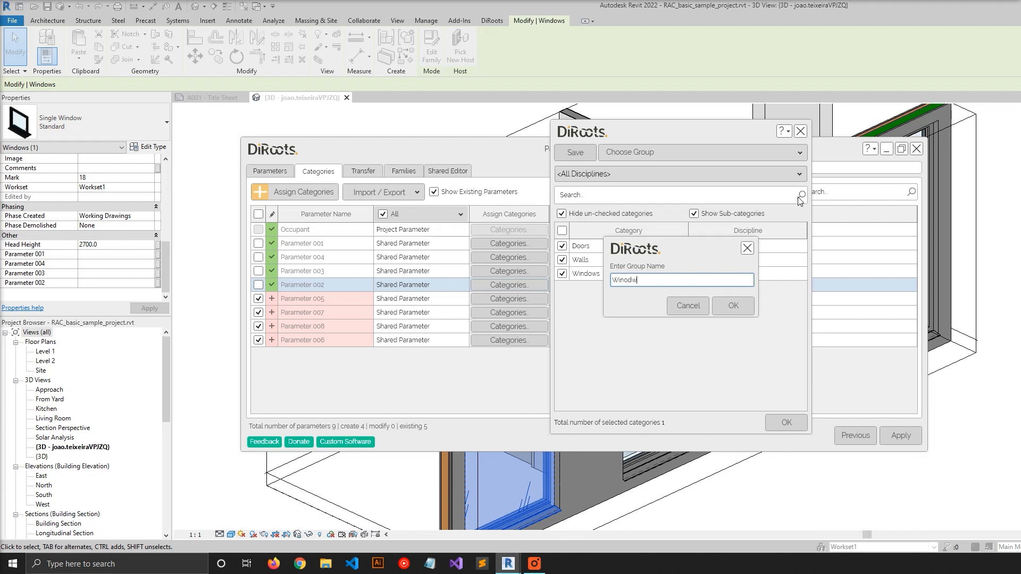
pyautogui.write('Windows-Doors')
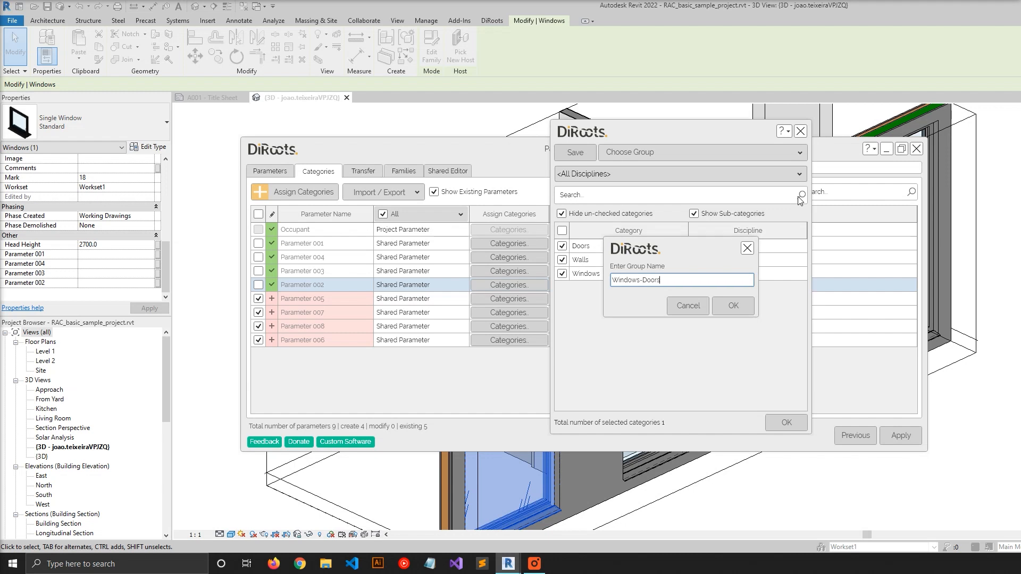
pyautogui.write('-Walls')
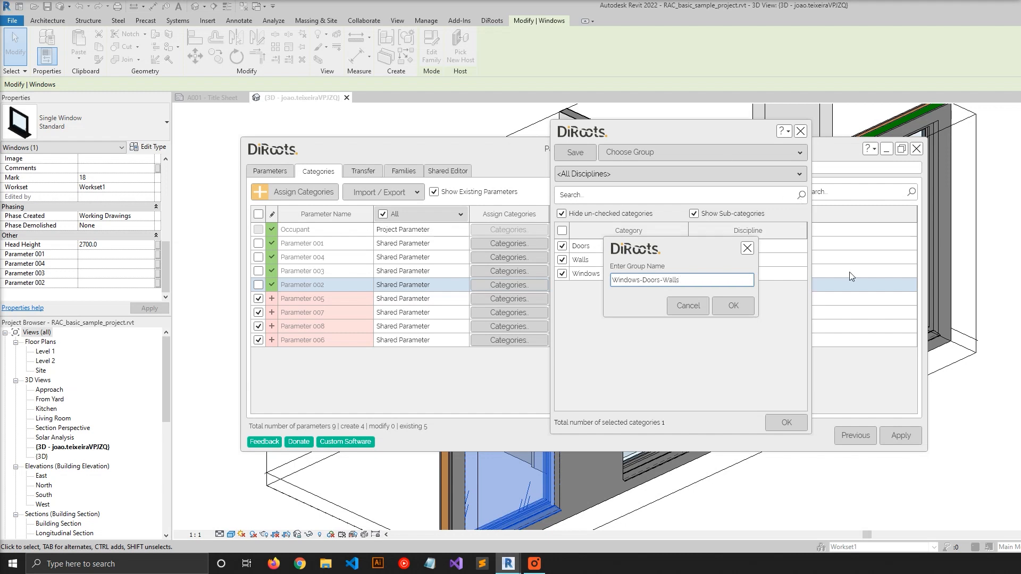
pyautogui.click(732, 307)
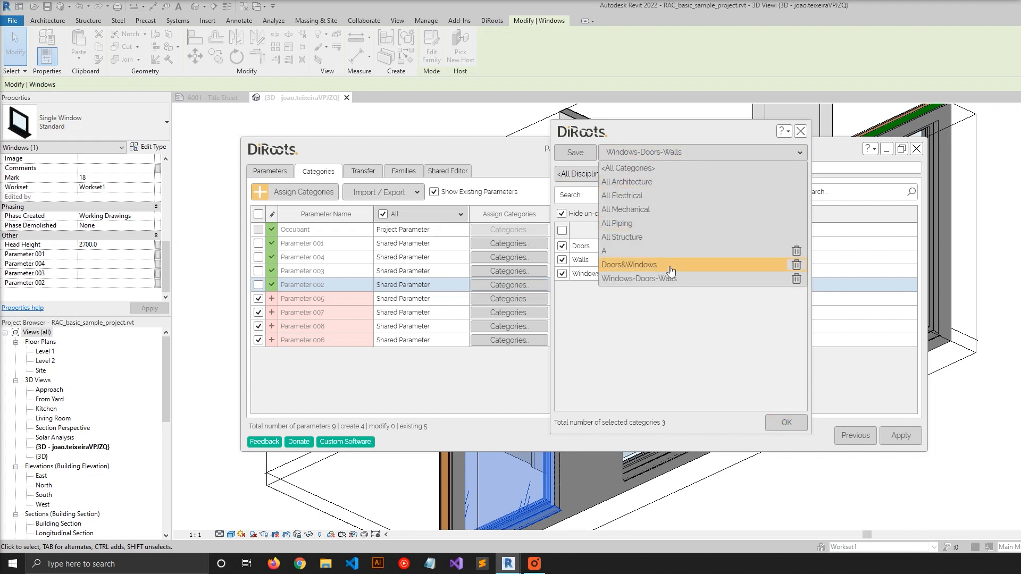
pyautogui.moveTo(642, 298)
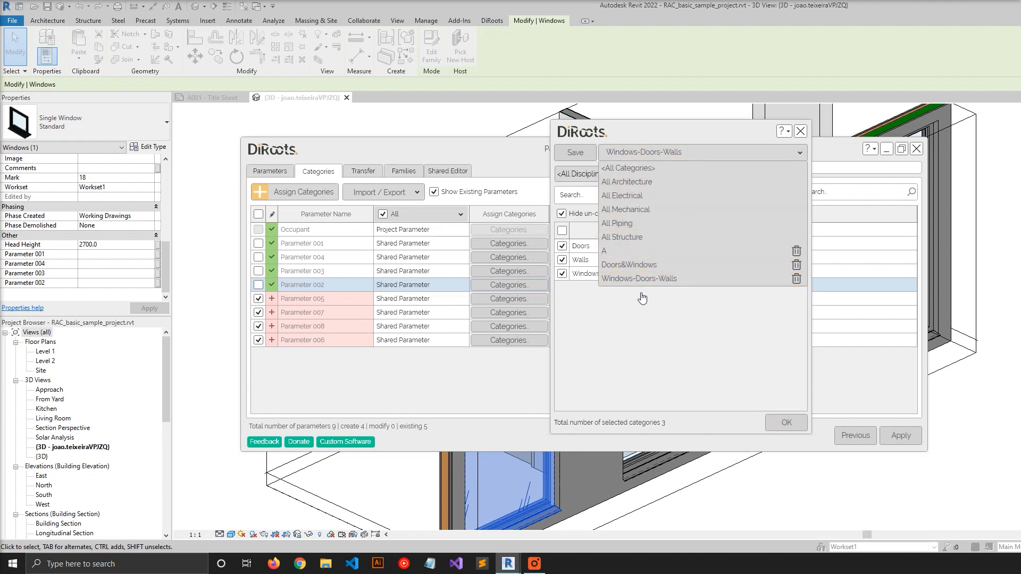
pyautogui.moveTo(583, 251)
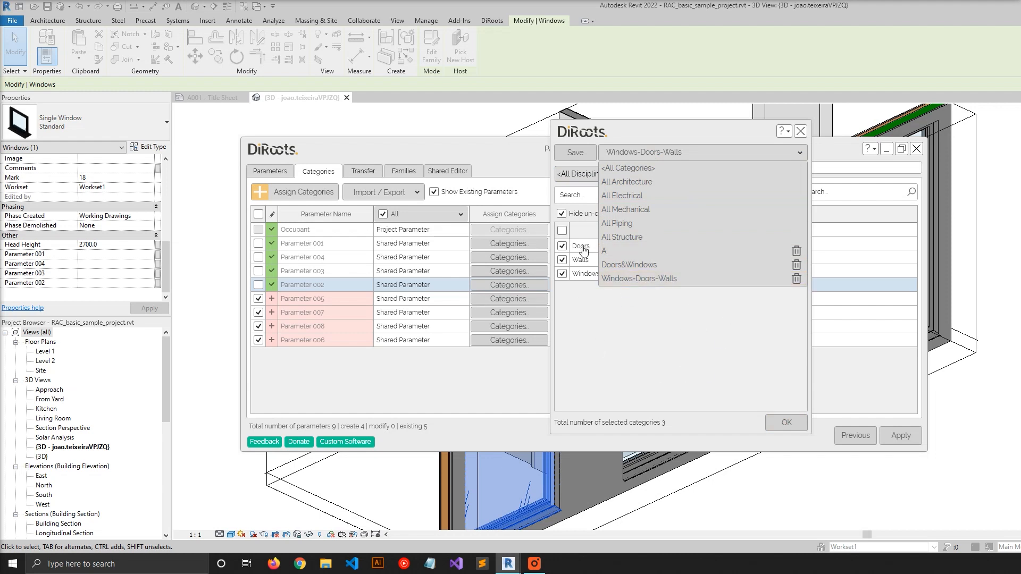
pyautogui.moveTo(629, 265)
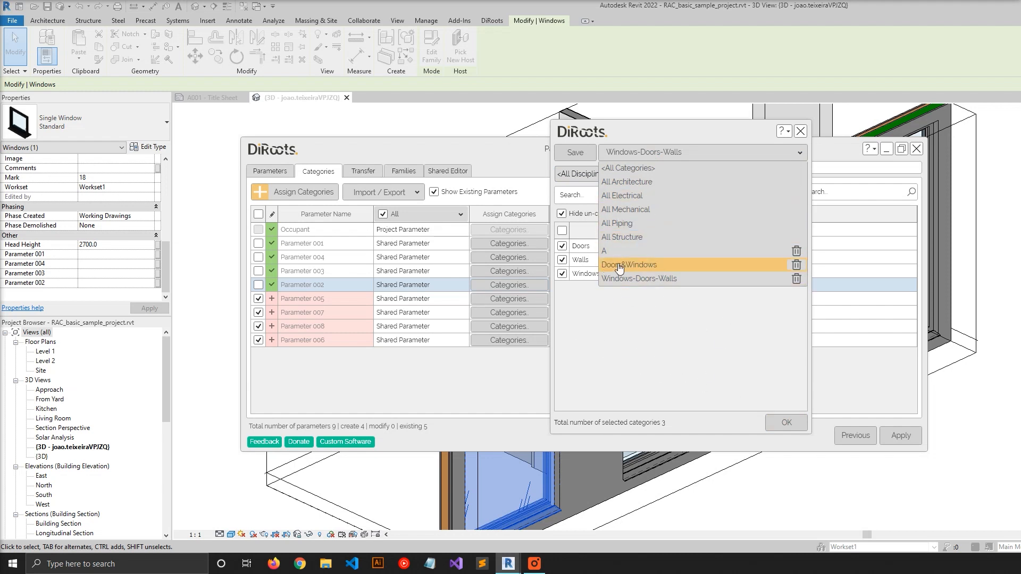
pyautogui.moveTo(704, 341)
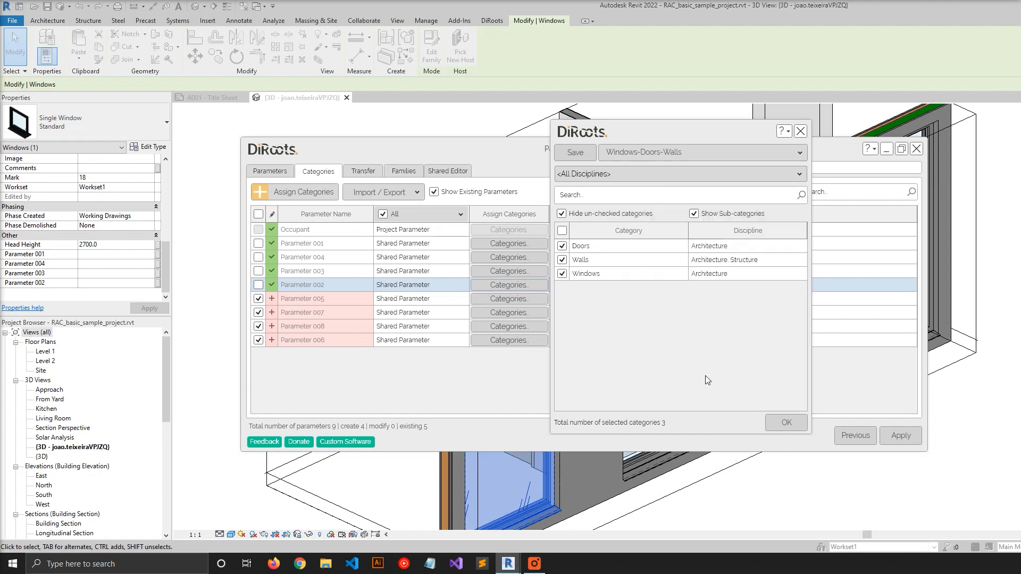
# Assign Doors, Walls and Windows to Parameters 005–008 and apply to create them in the project.
pyautogui.click(786, 422)
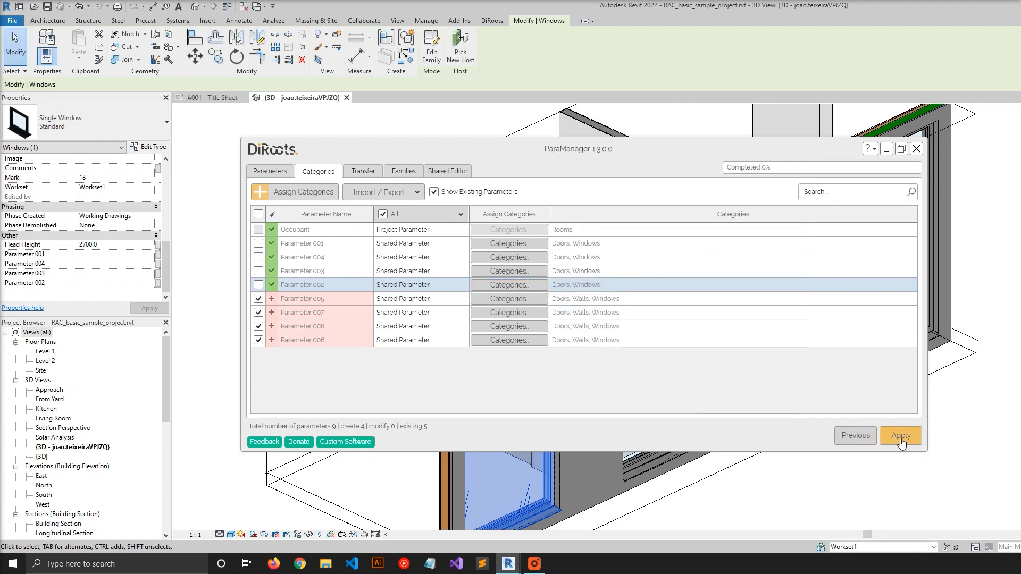
pyautogui.click(901, 436)
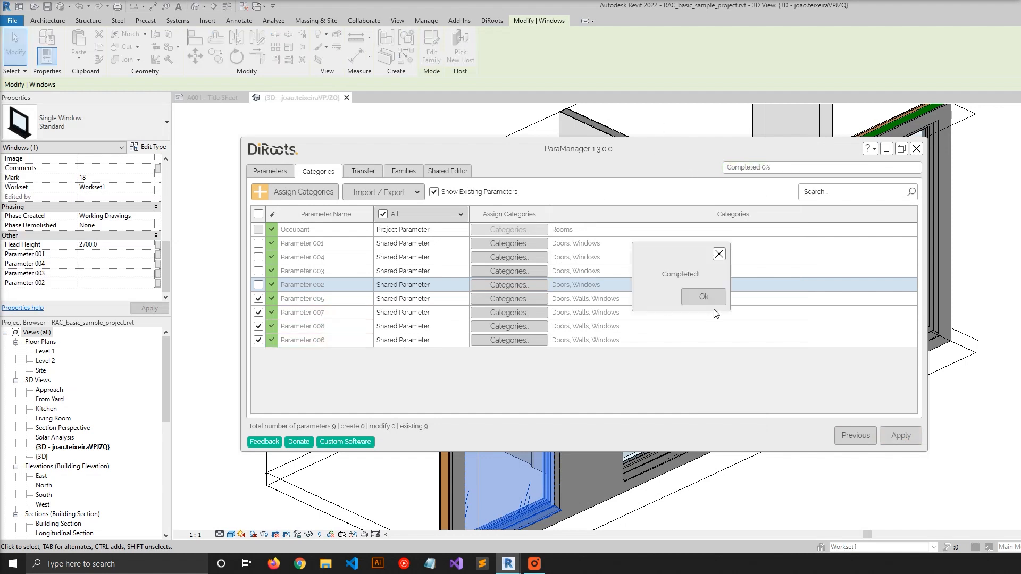
pyautogui.click(703, 297)
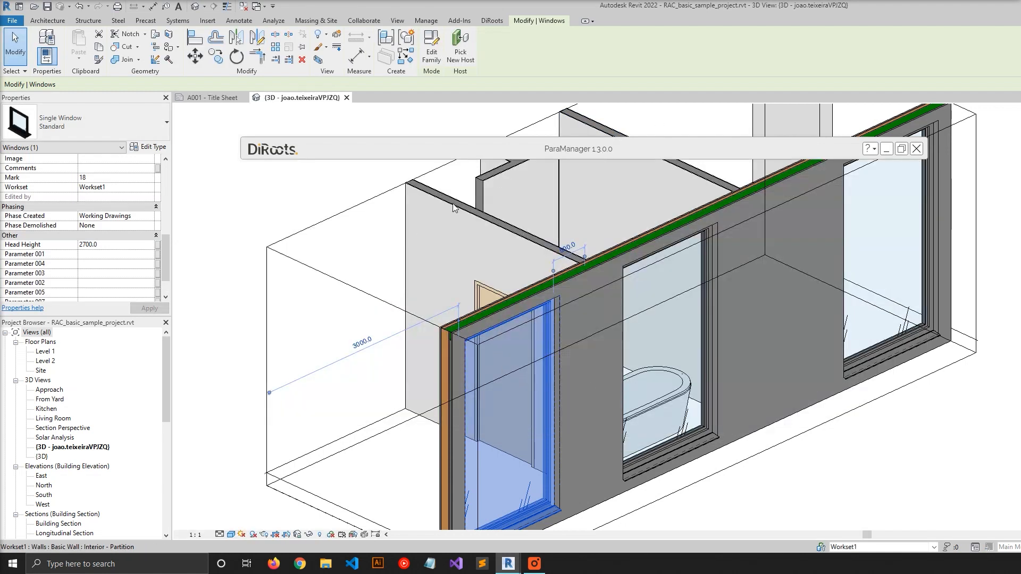